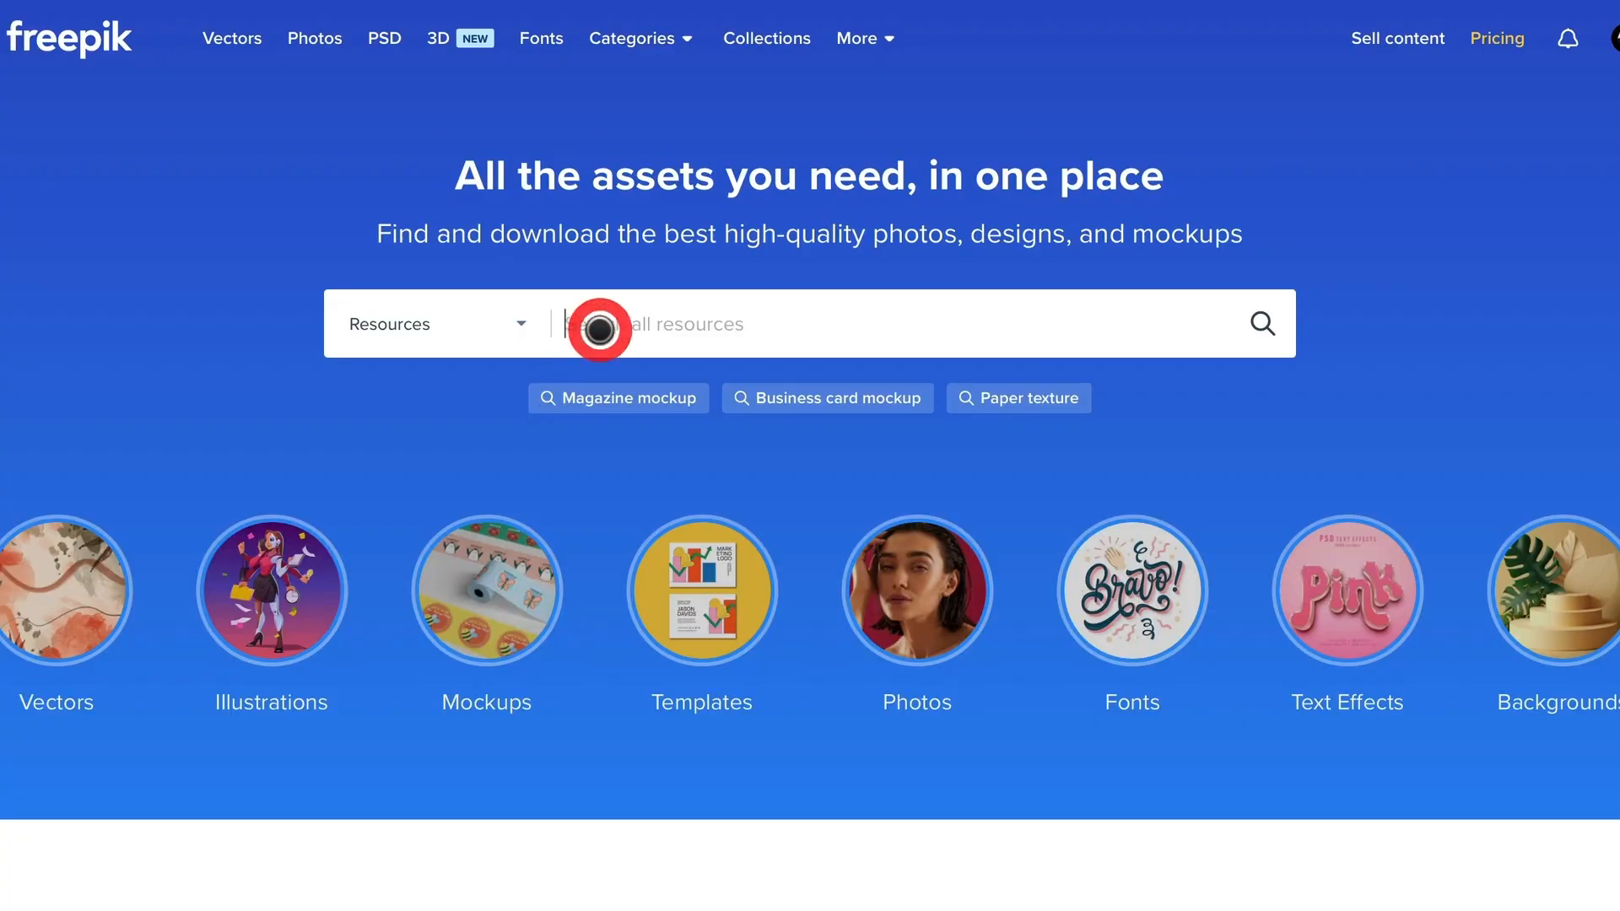
Step: Search Freepik for 'hud' and scroll through the futuristic interface graphics
text(hud)
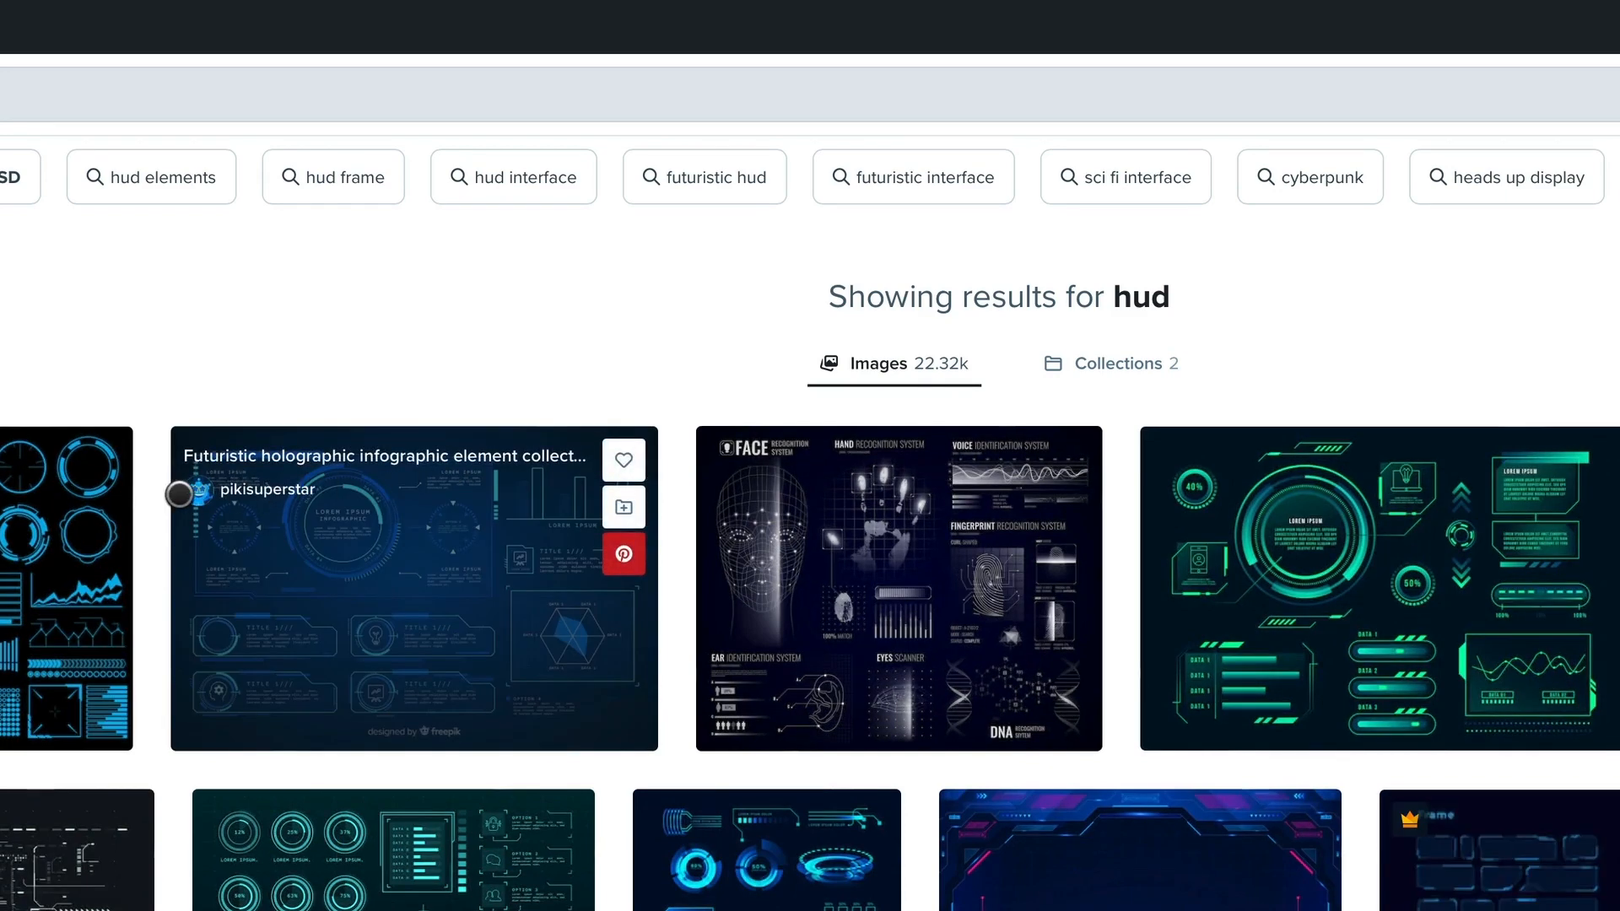
scroll(down, 3)
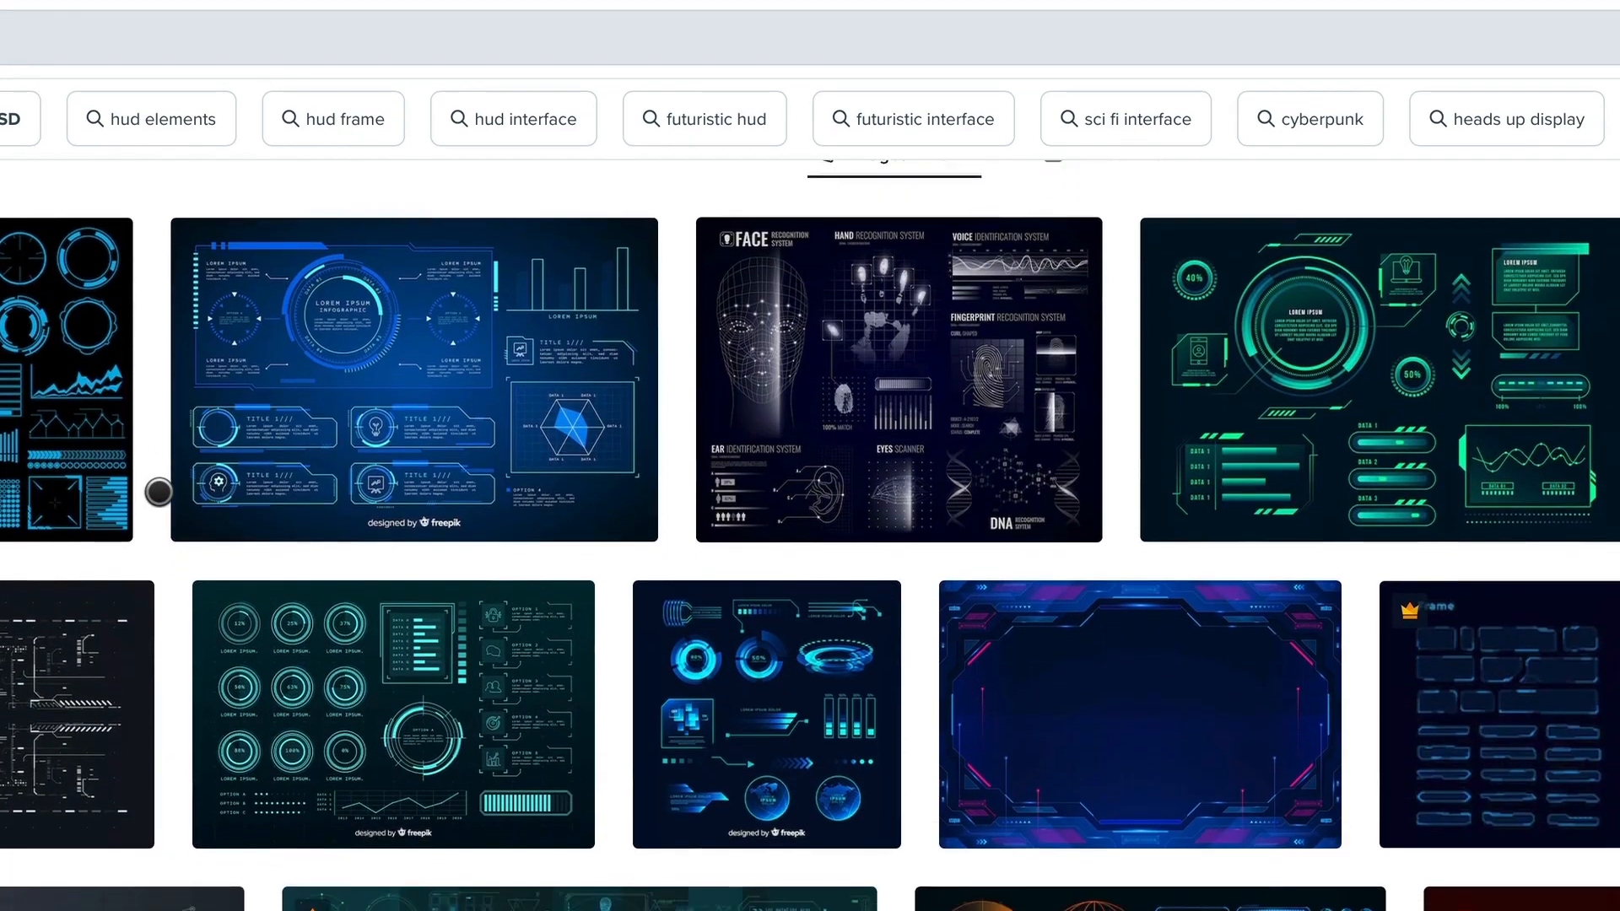
scroll(down, 3)
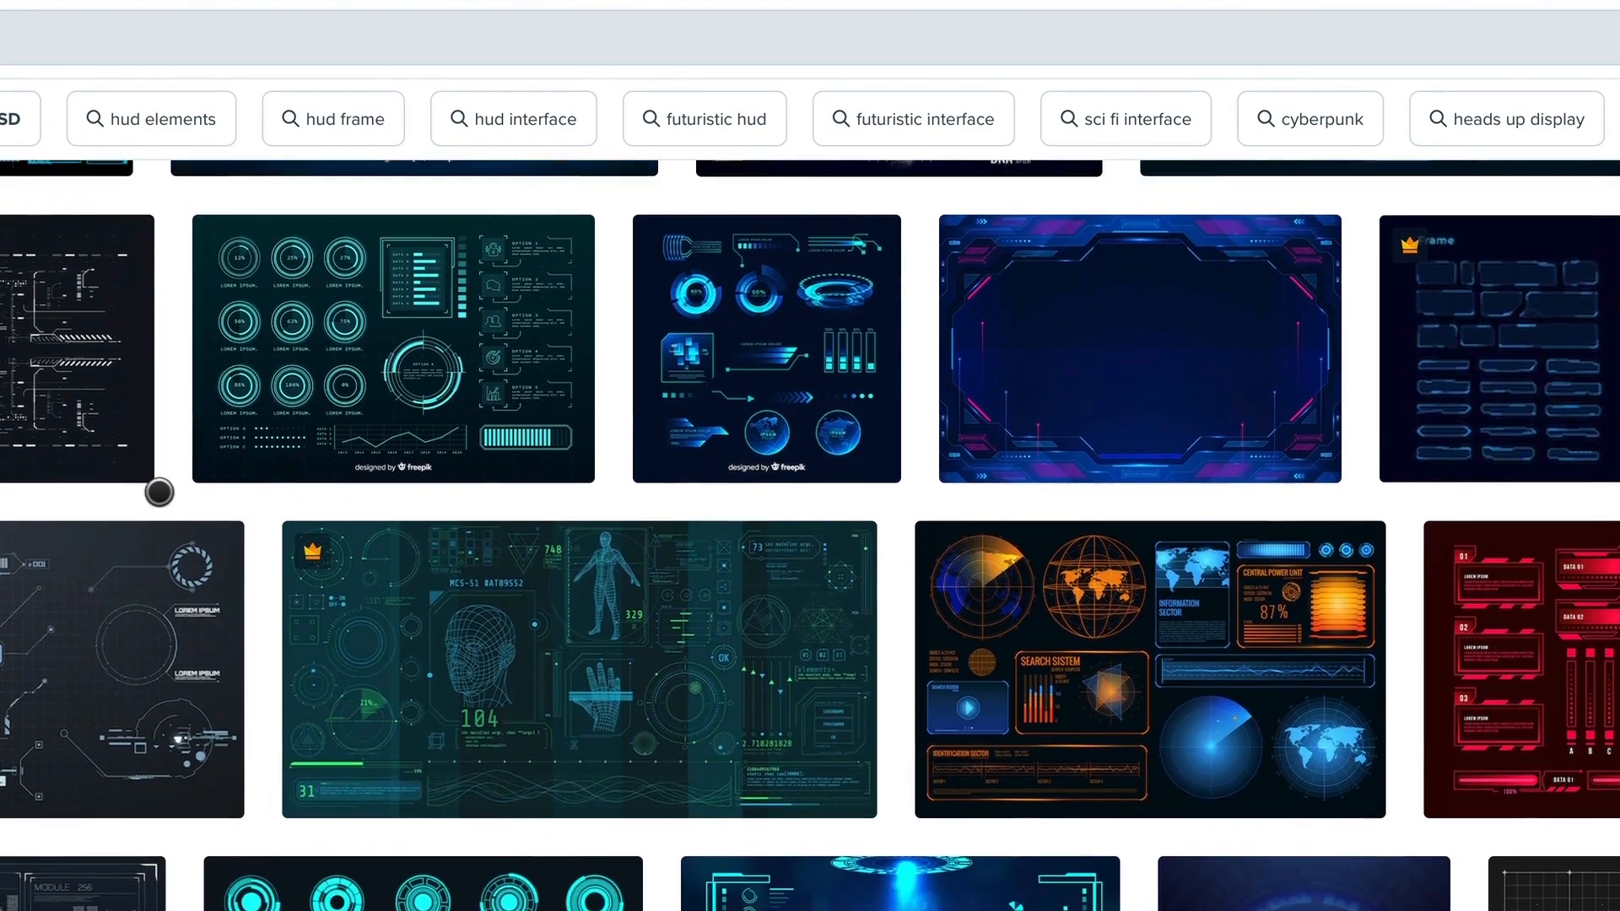
scroll(down, 3)
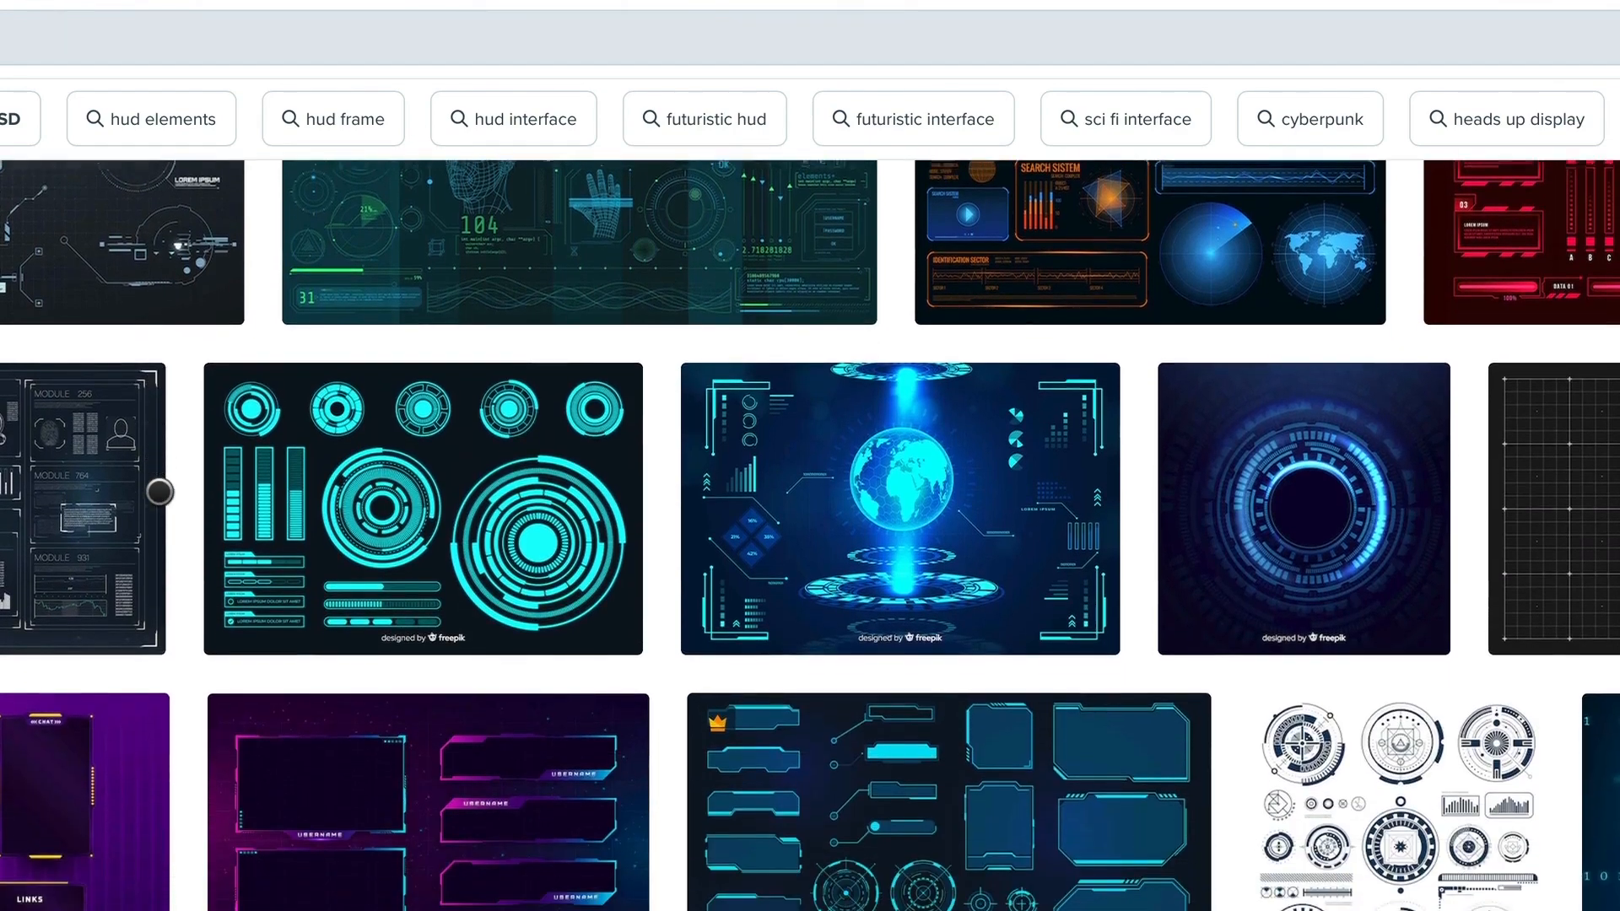
scroll(down, 3)
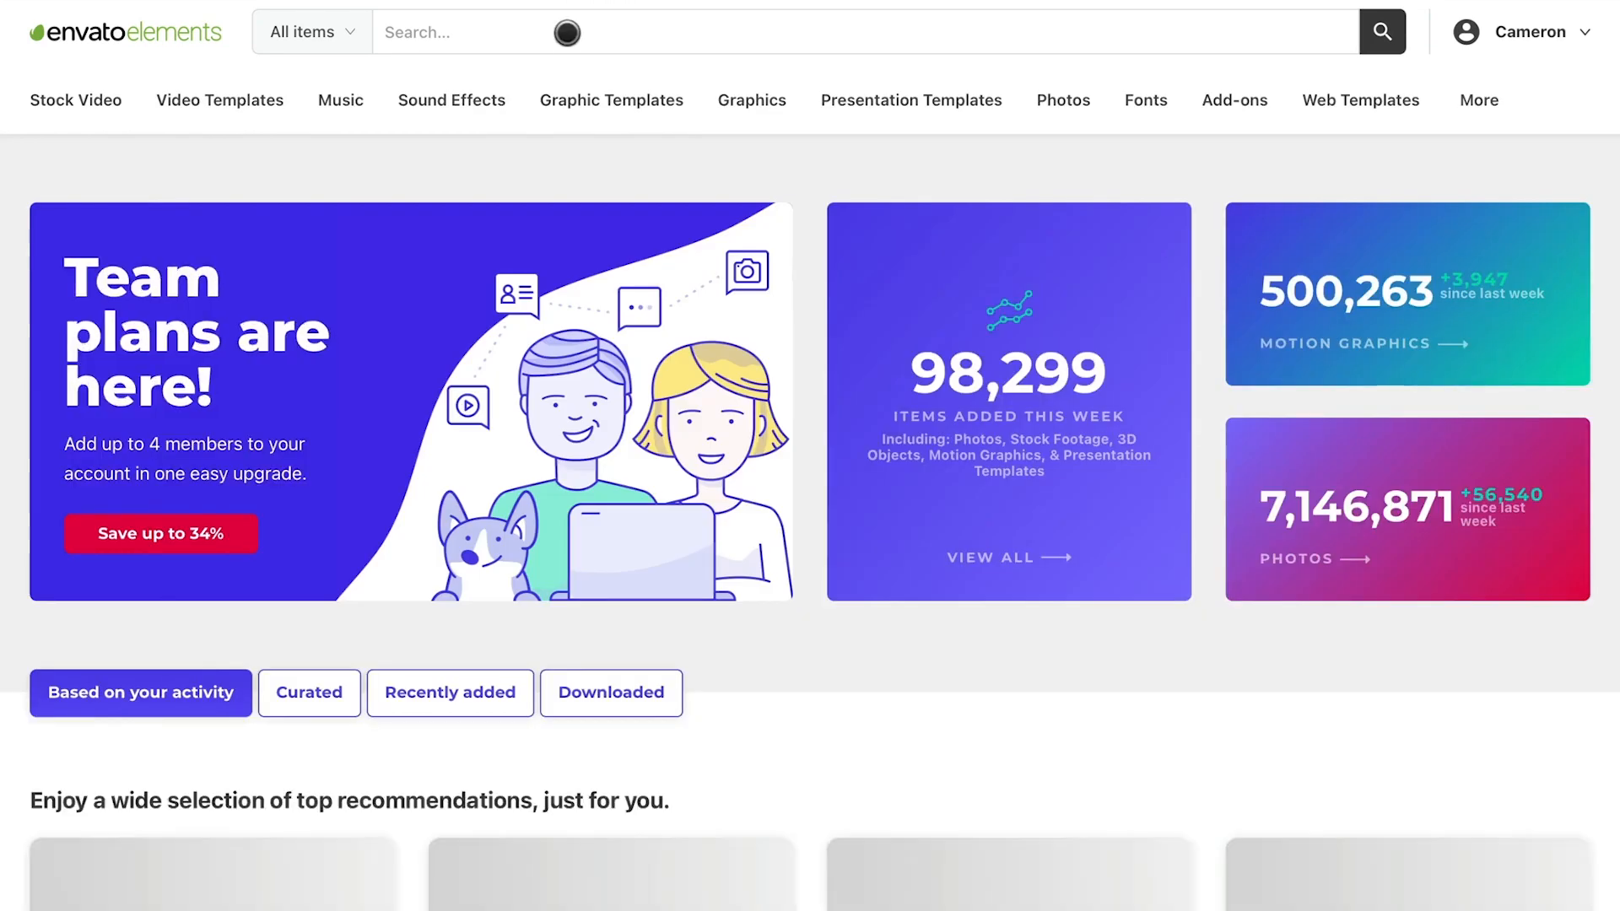
Step: Search Envato Elements for 'hud', filter to Graphics, and browse the results
text(hud)
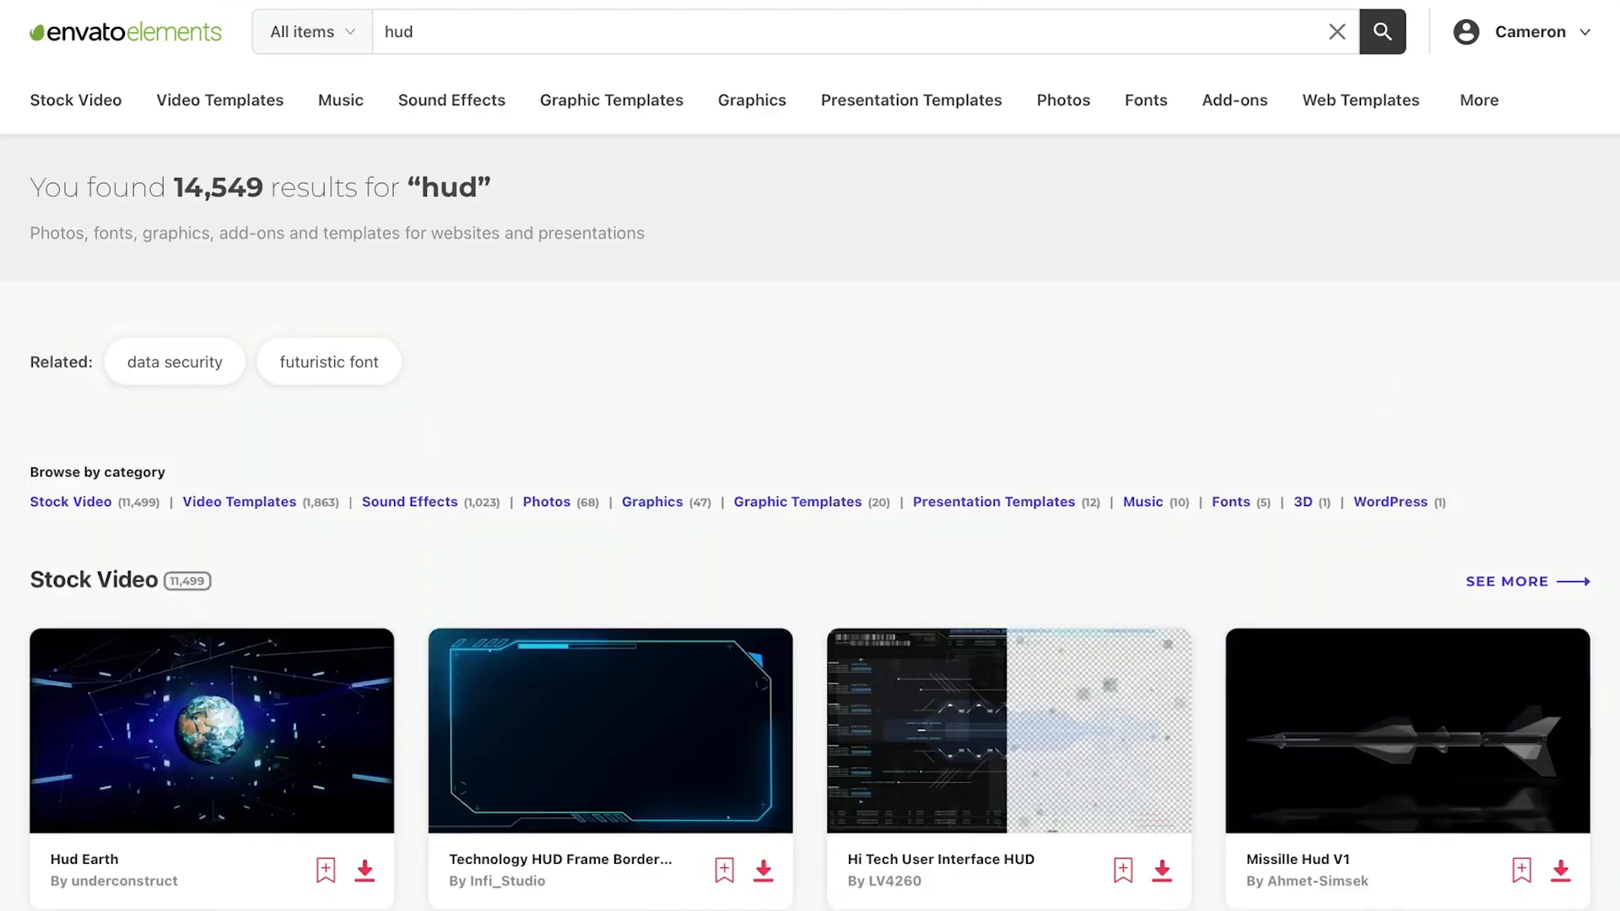
scroll(down, 3)
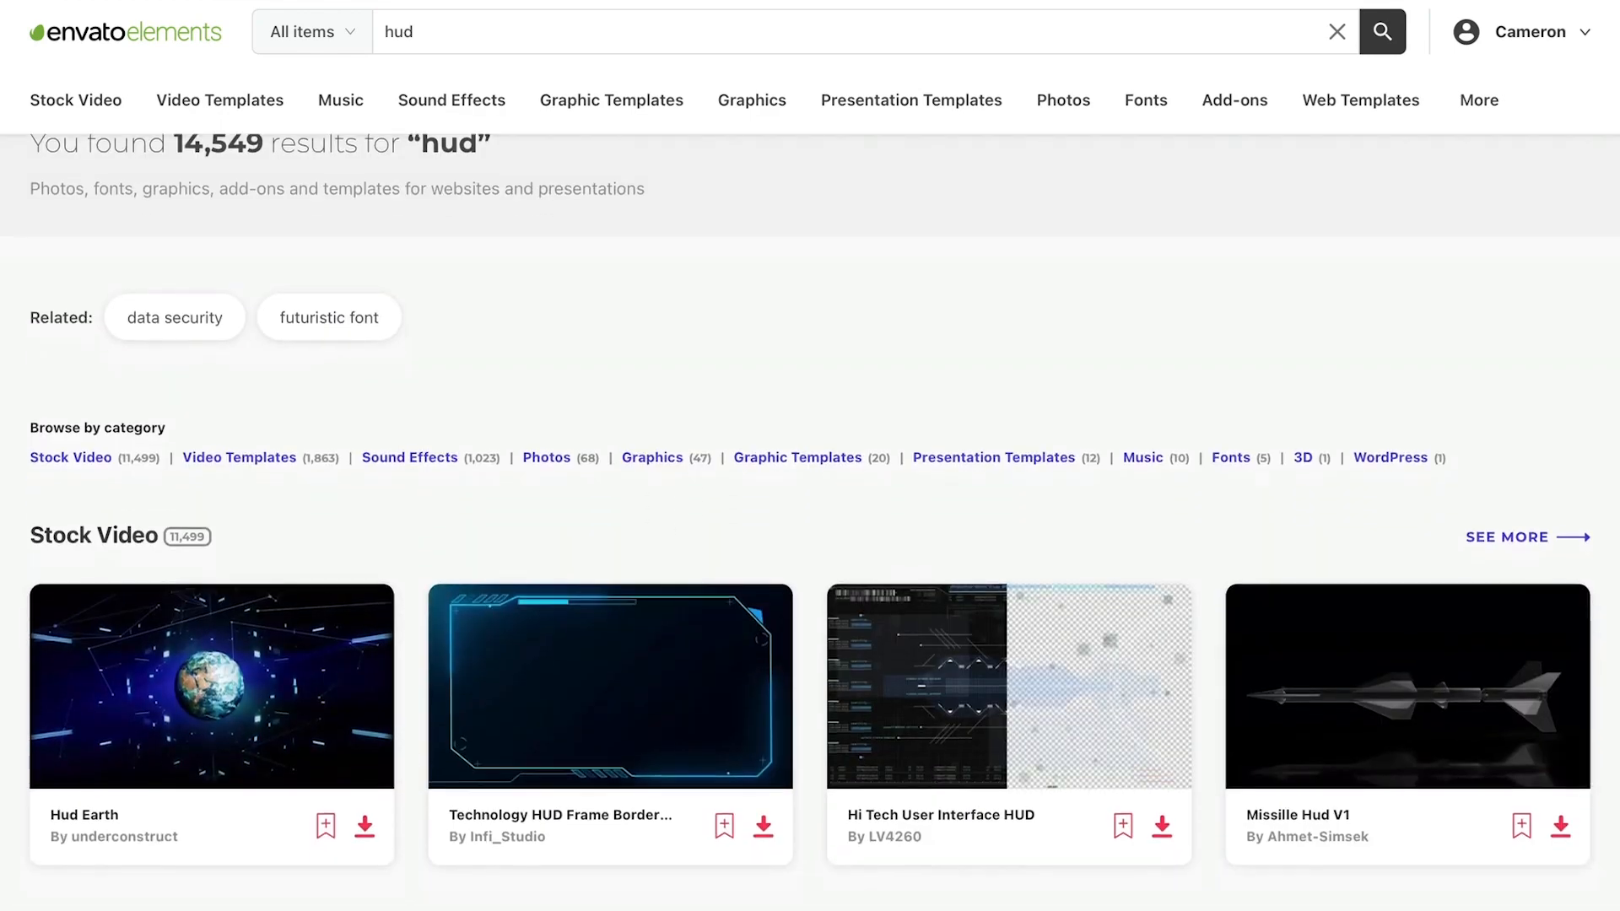
scroll(down, 3)
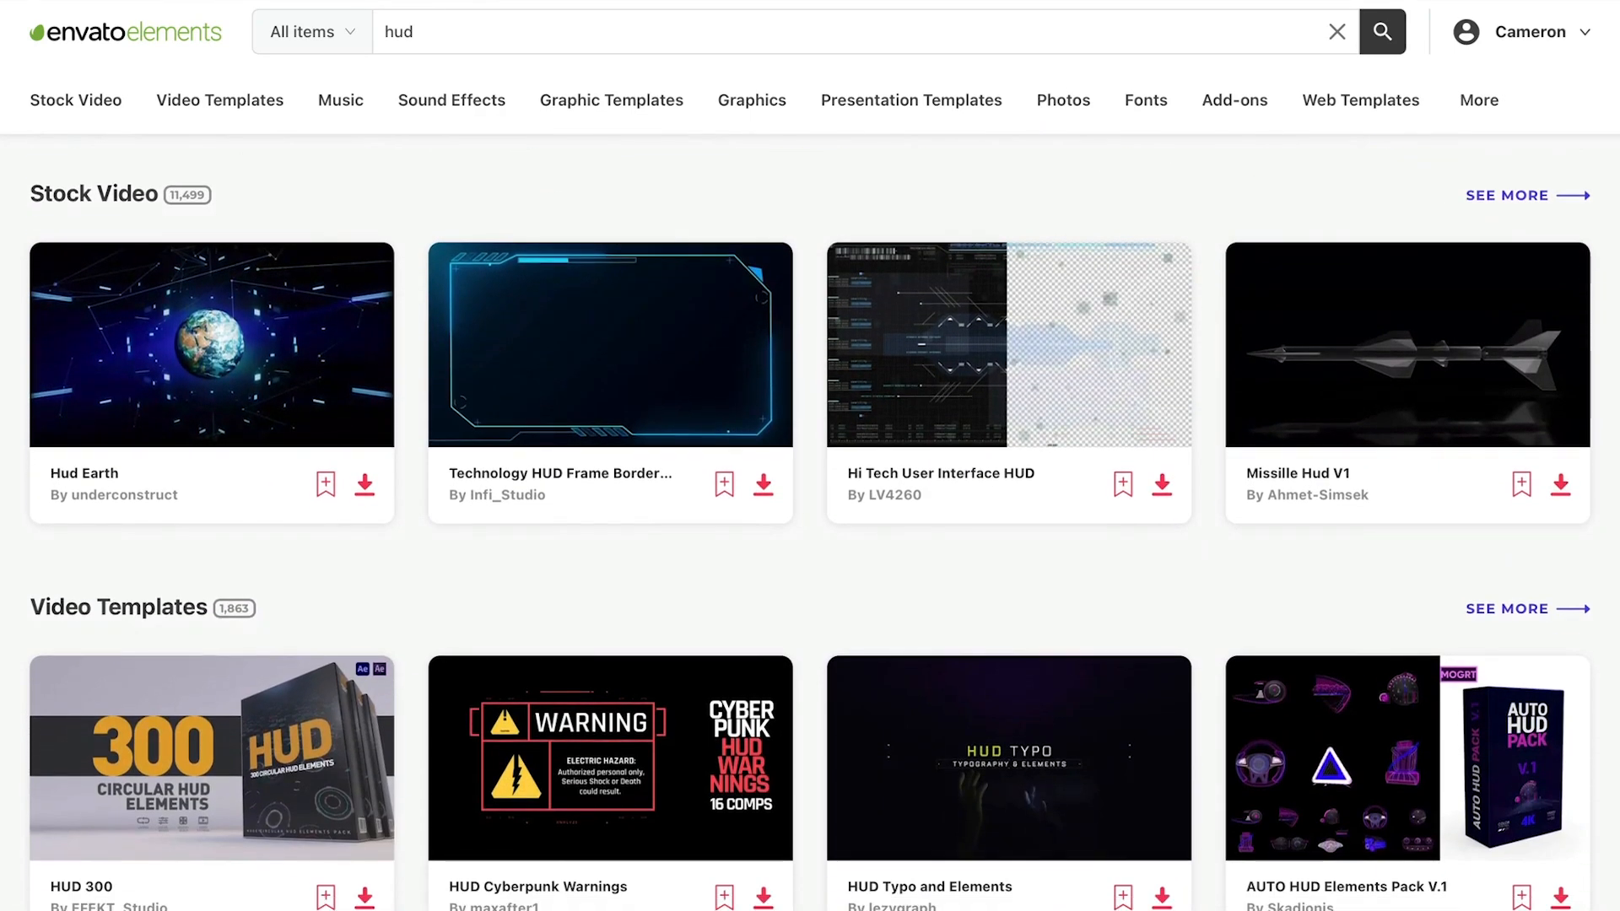
scroll(down, 3)
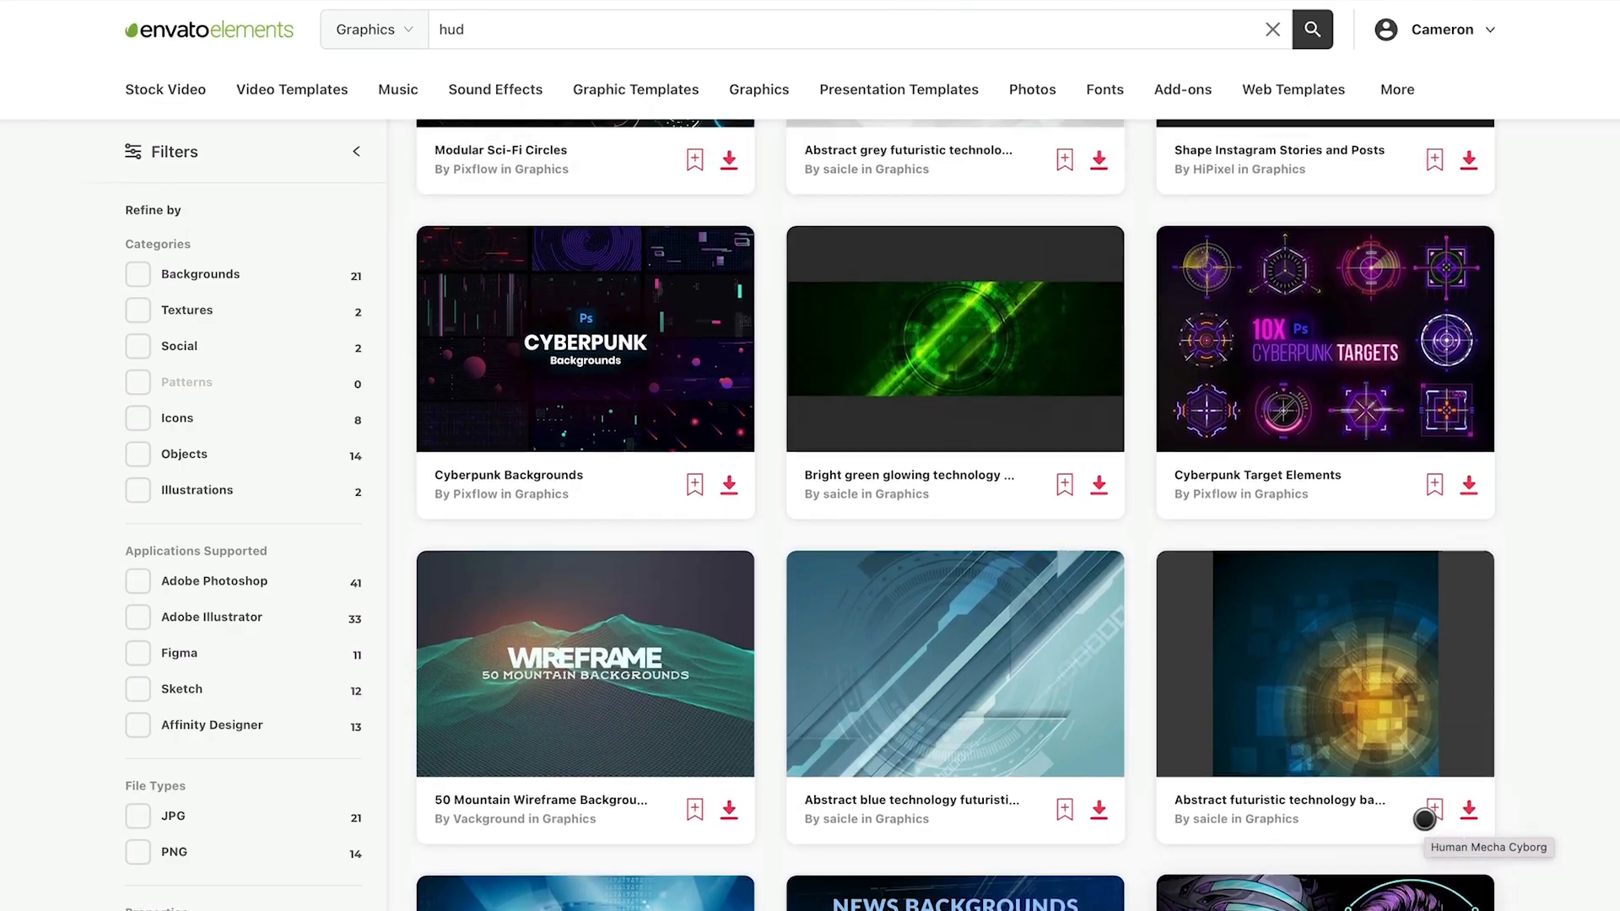
scroll(down, 3)
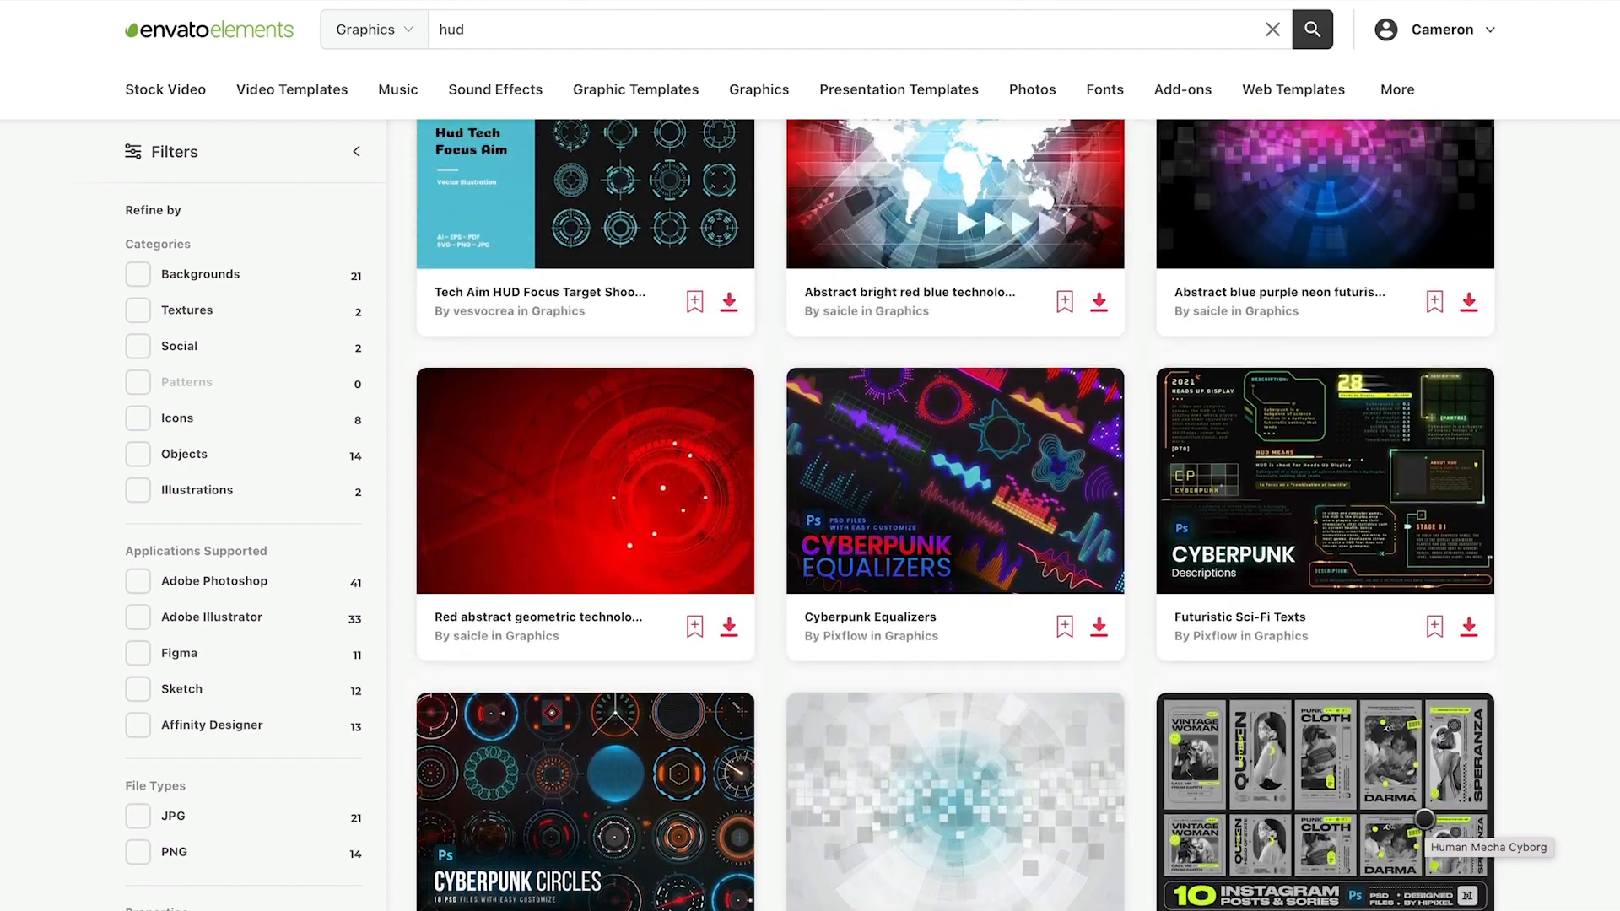
scroll(down, 3)
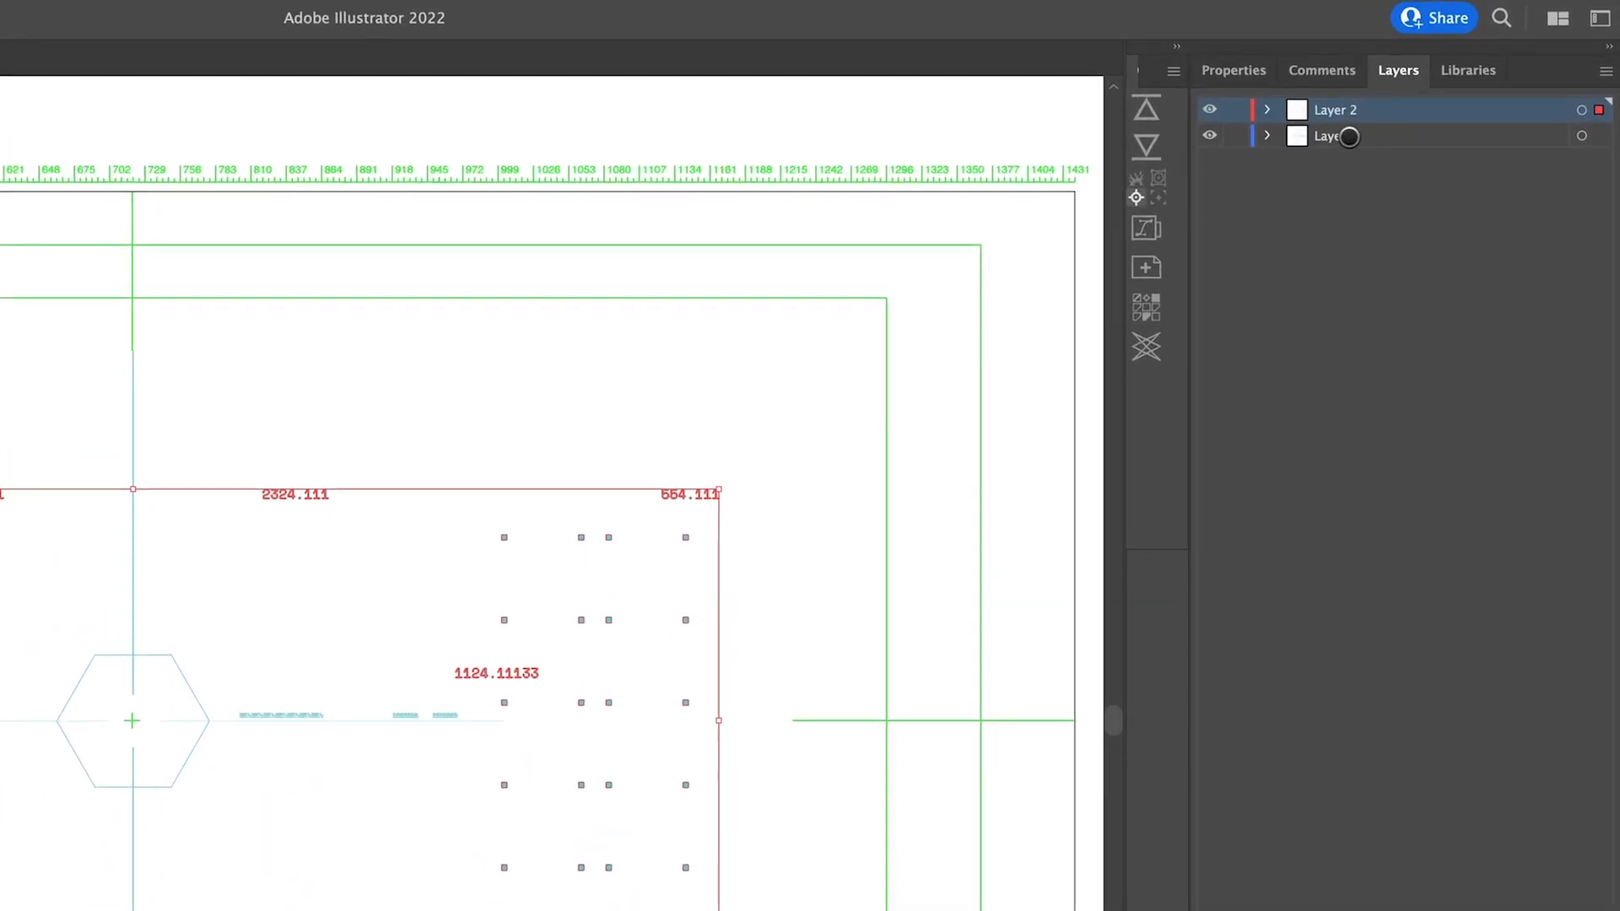
Step: Split the HUD artwork across Layer 1 and Layer 2 in Illustrator
text(G)
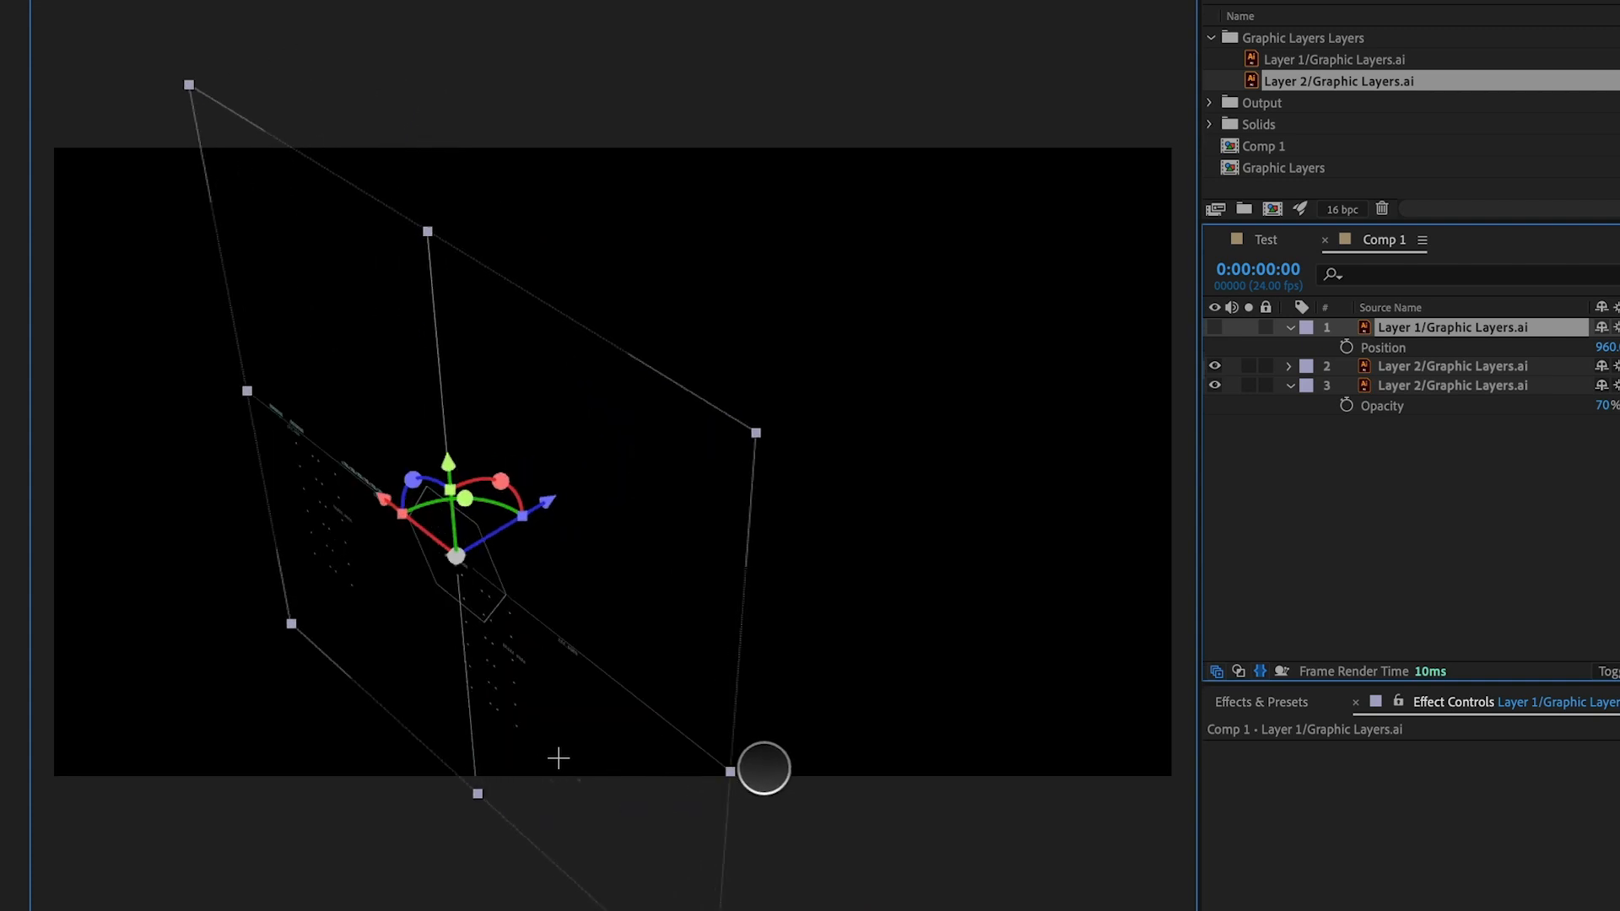
drag(763, 771, 690, 716)
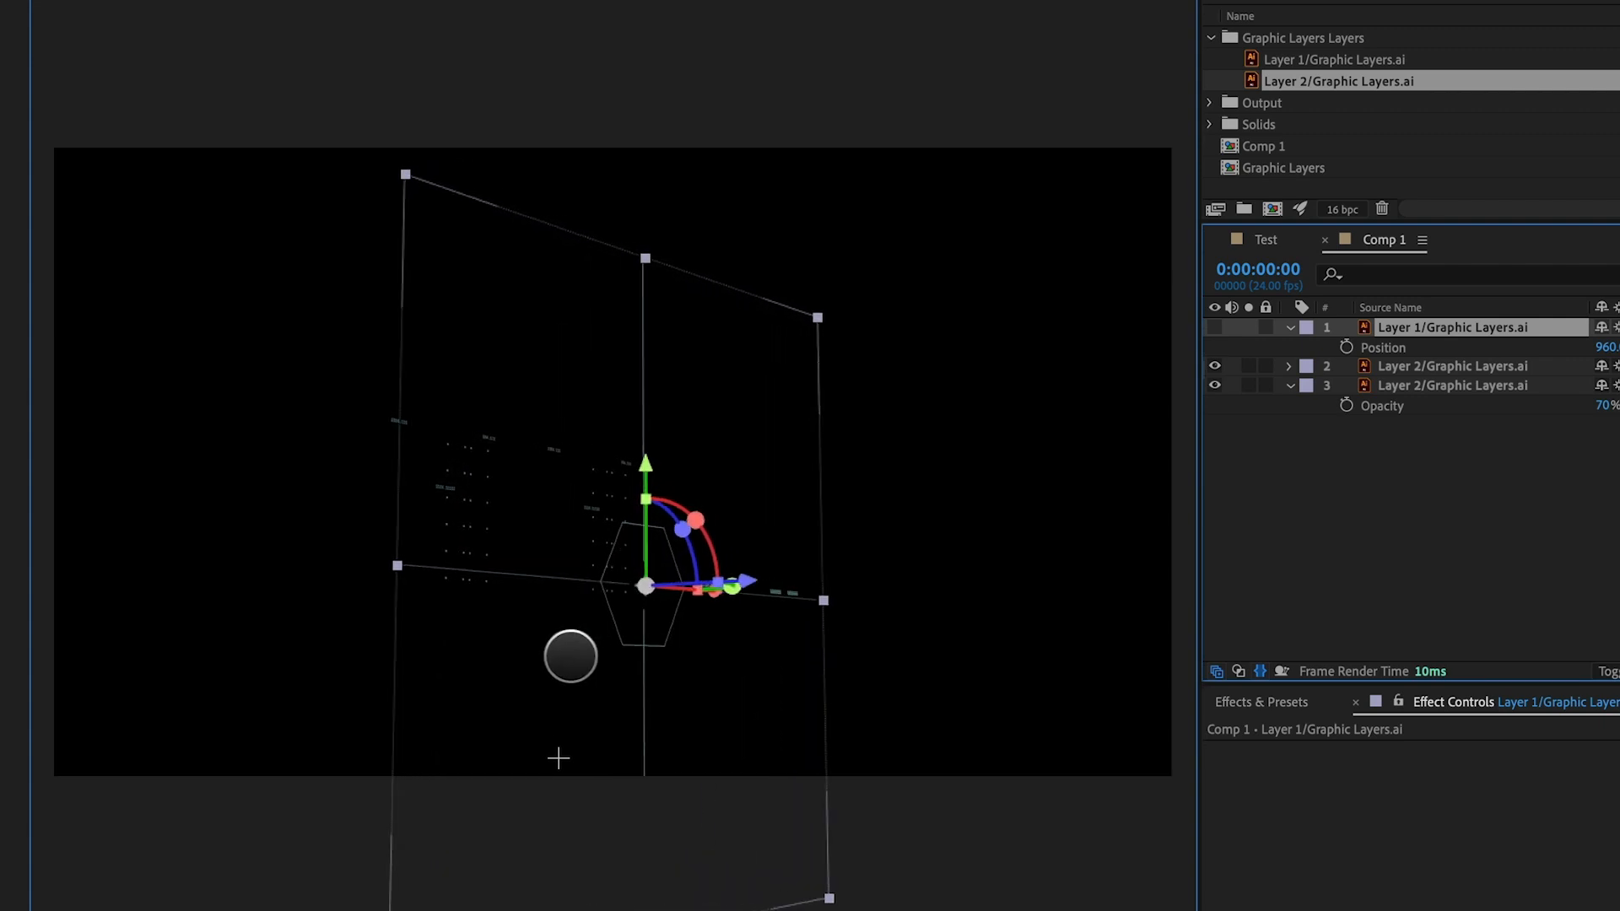
click(160, 9)
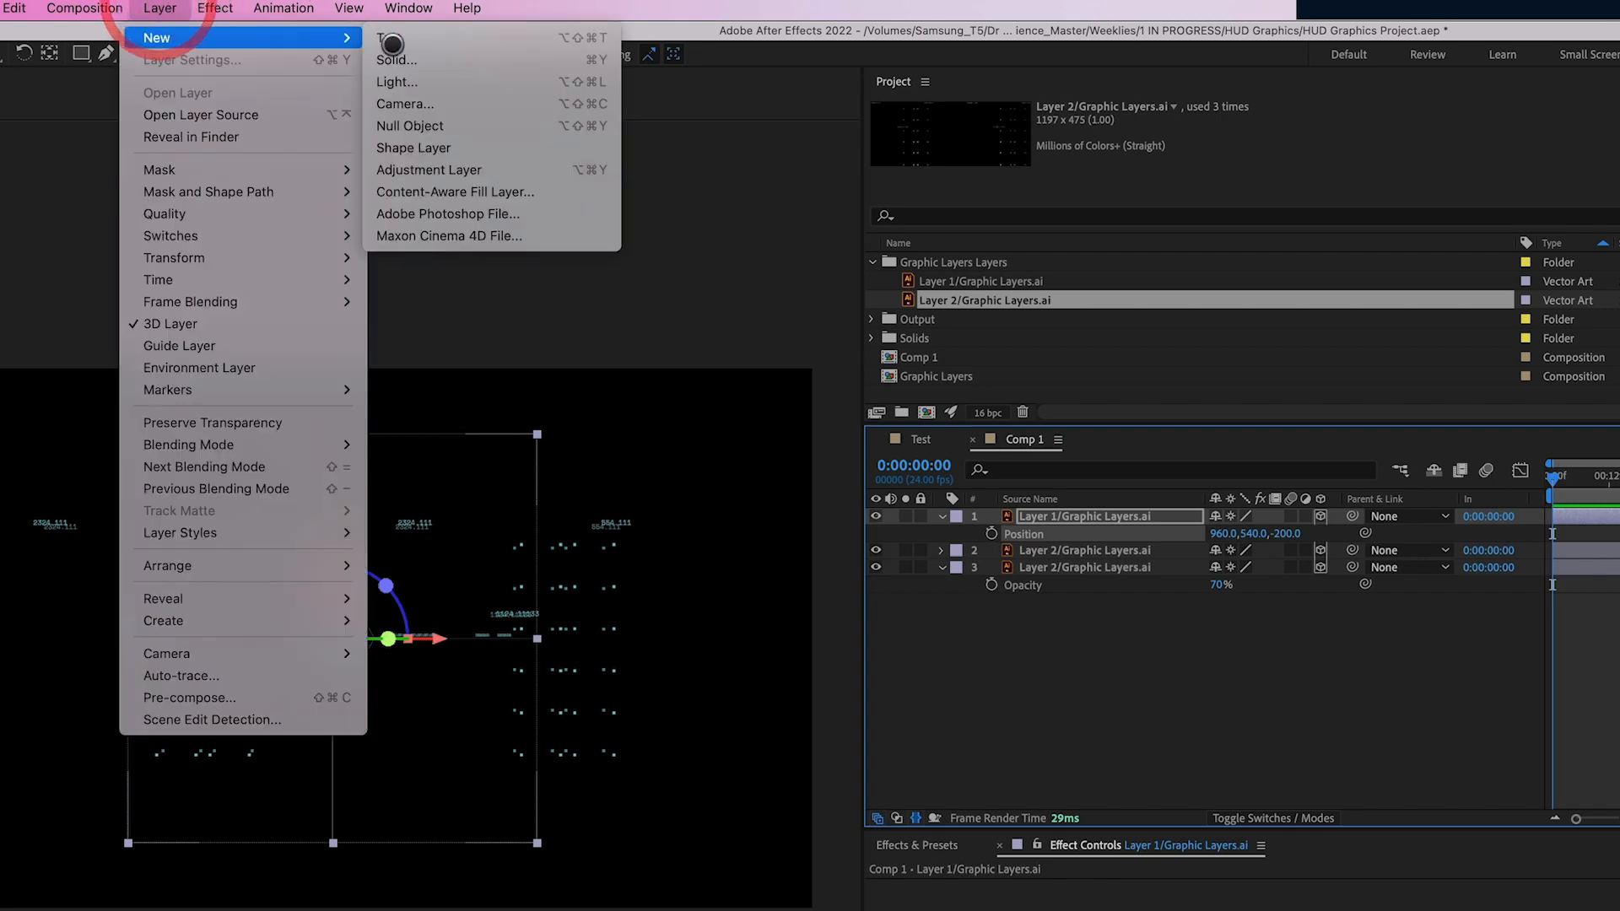
Step: Create a One-Node Camera using the 35mm preset
click(405, 103)
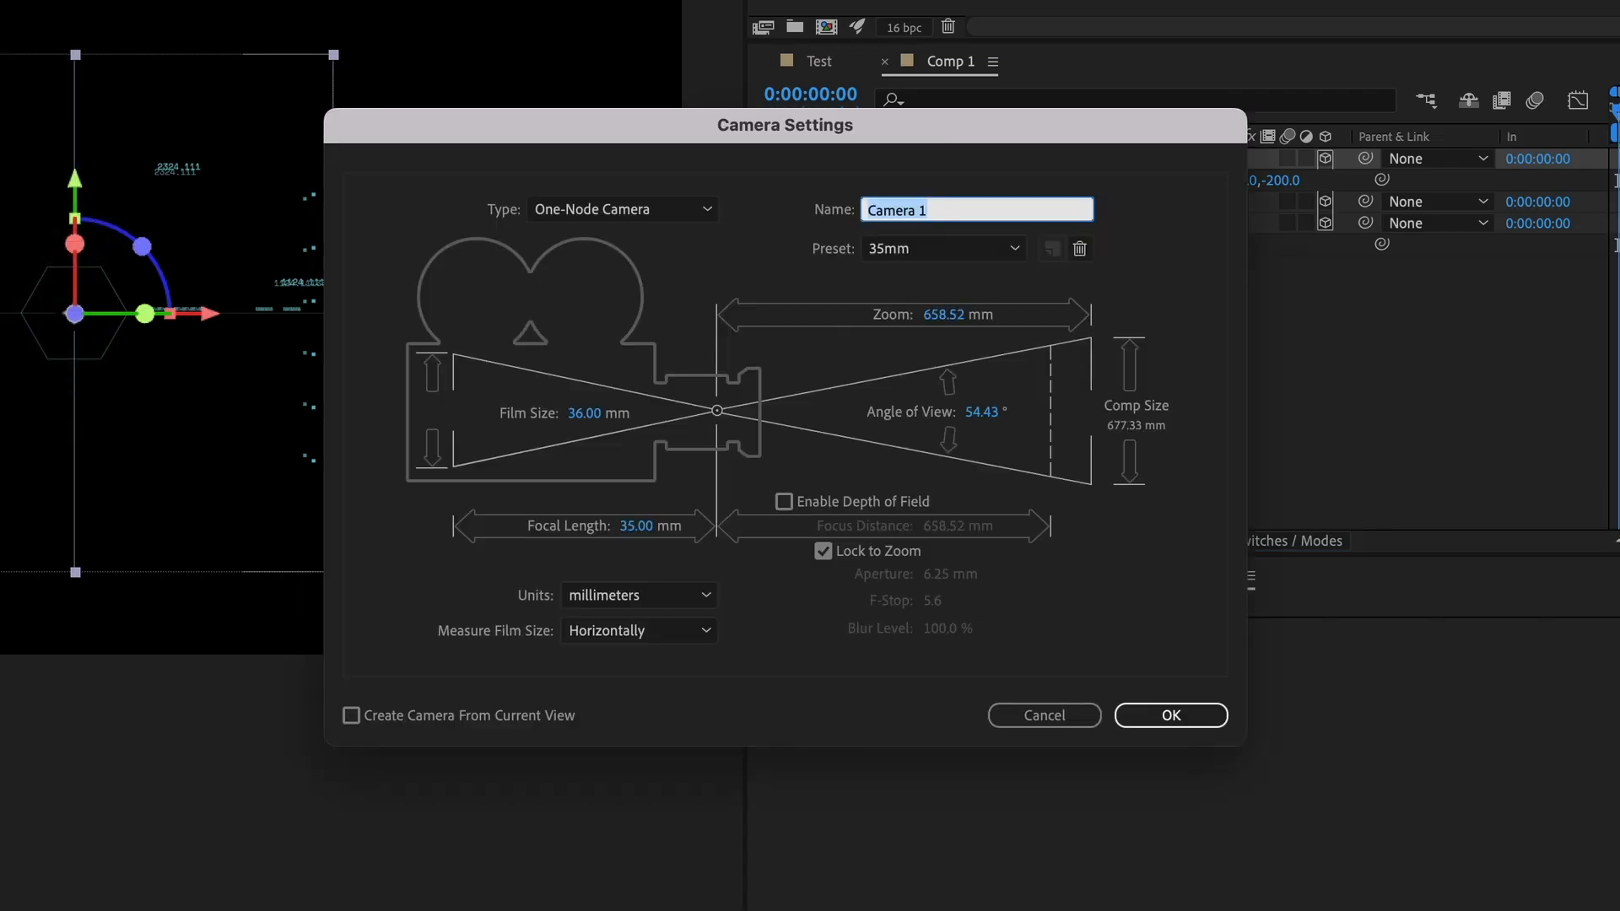
click(1171, 714)
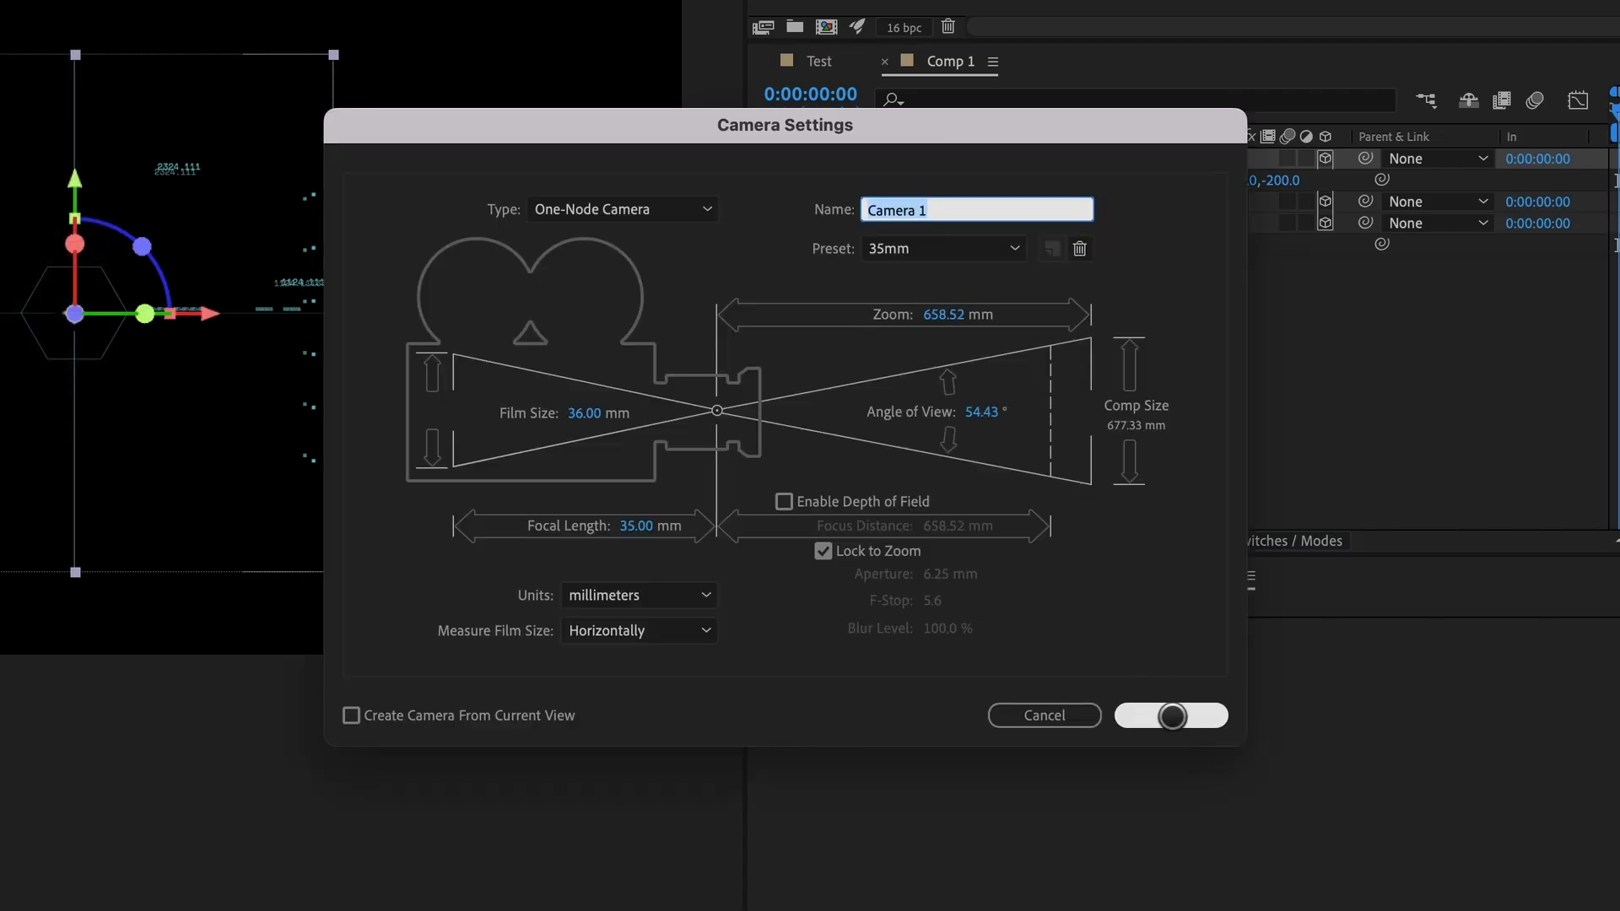
click(1171, 715)
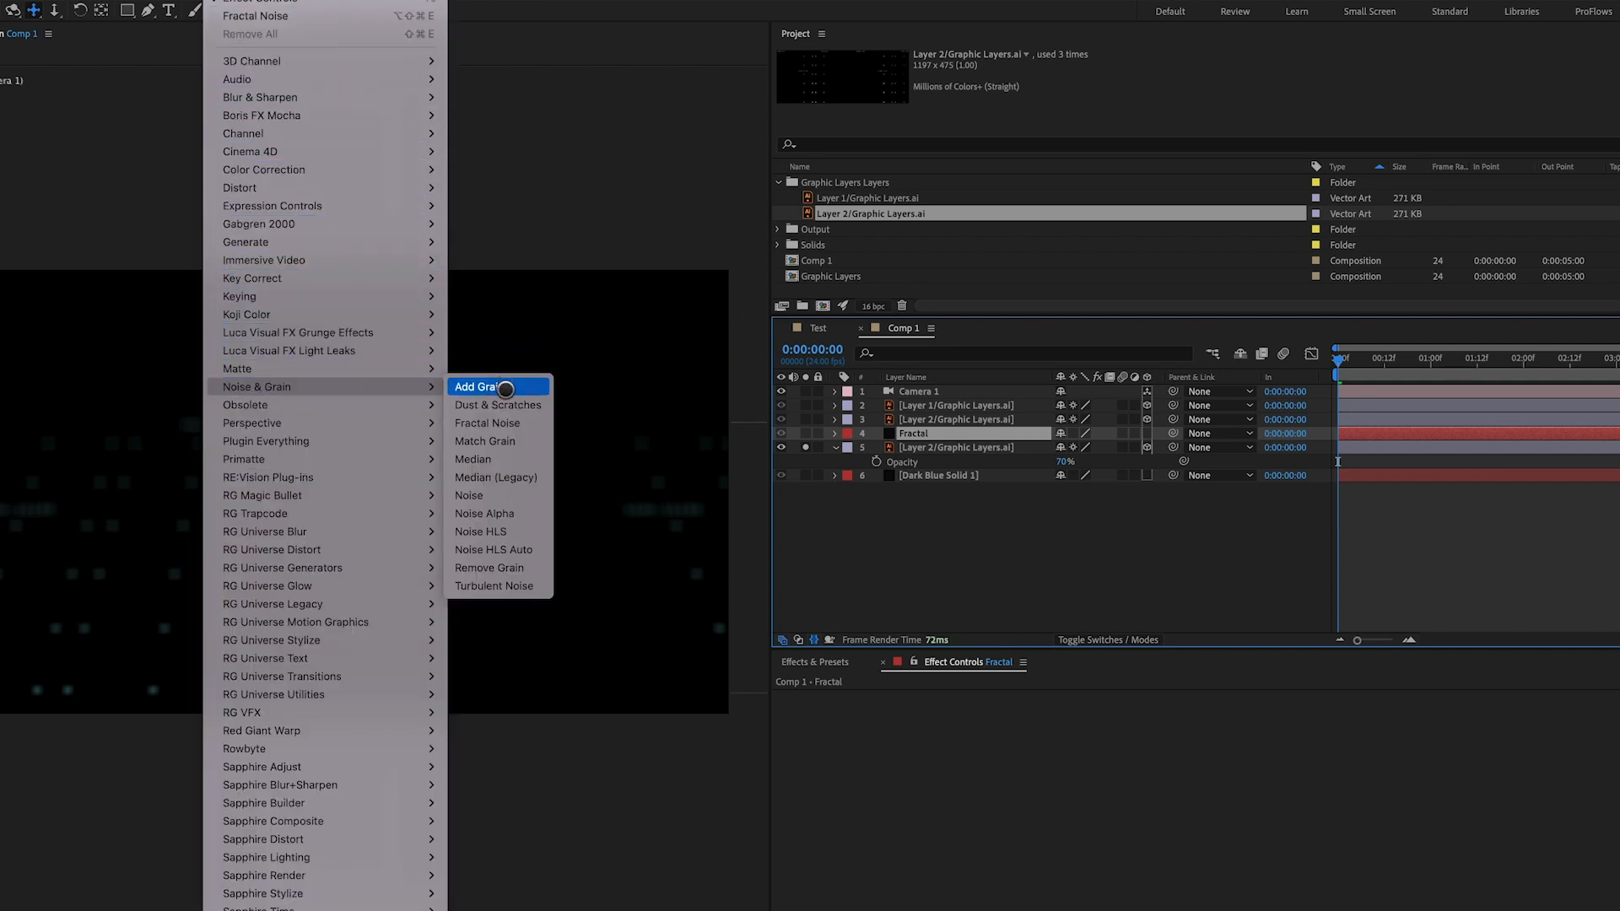
Step: Apply Fractal Noise to the Fractal solid and set Layer 2's TrkMat to Luma Matte 'Fractal'
click(486, 422)
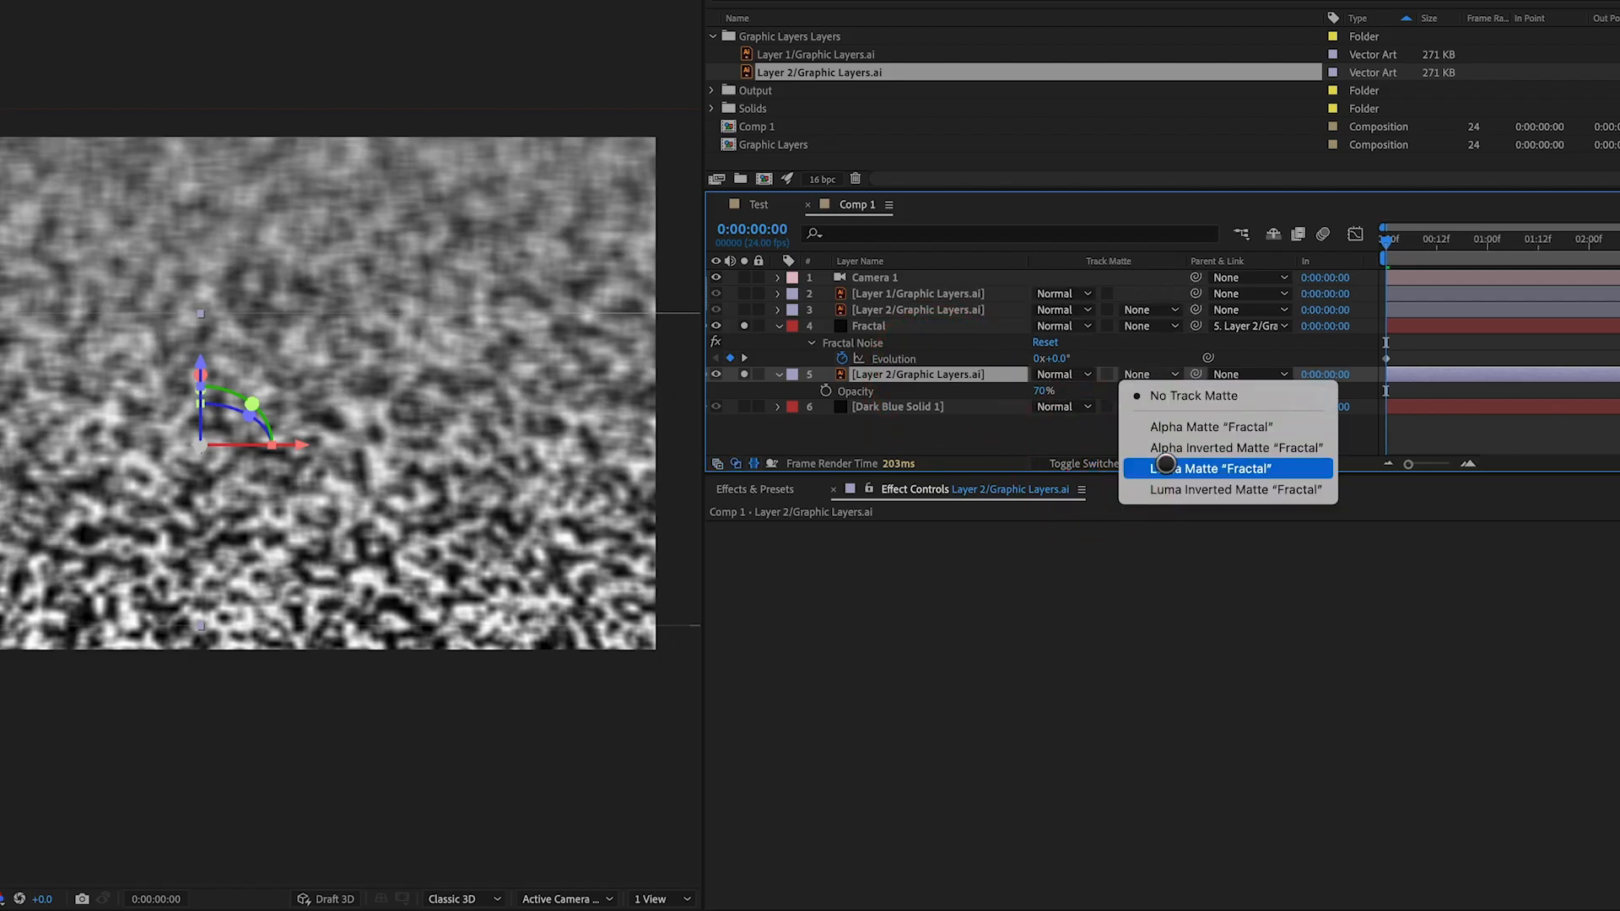
click(1211, 469)
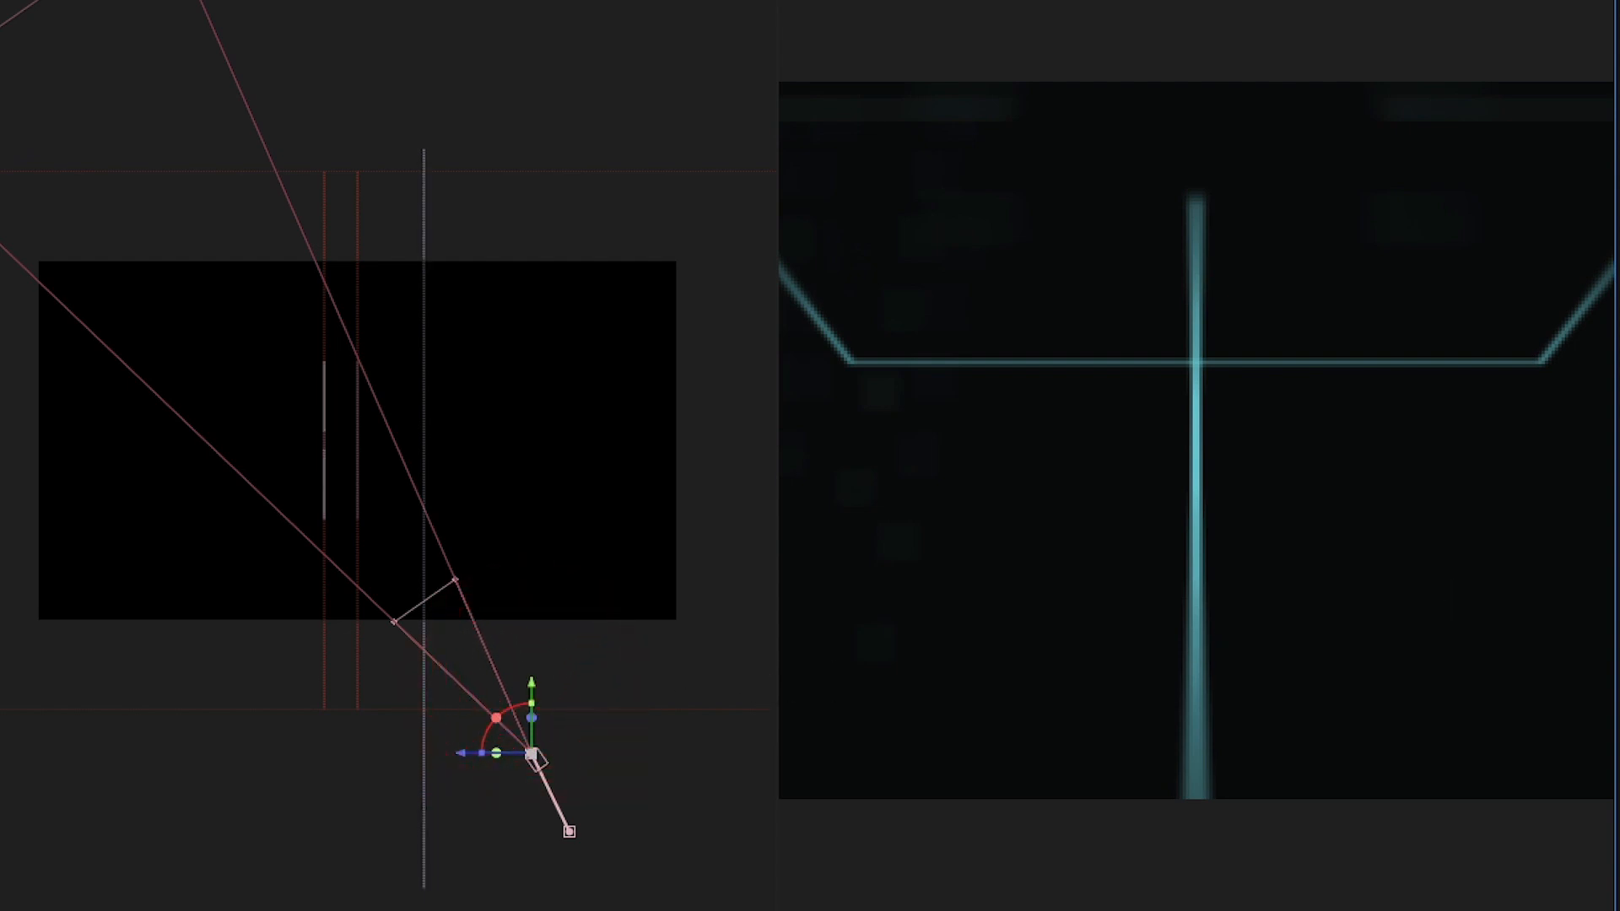
Step: Drag the camera's position in the top view to frame the glowing HUD lines
drag(530, 713, 529, 754)
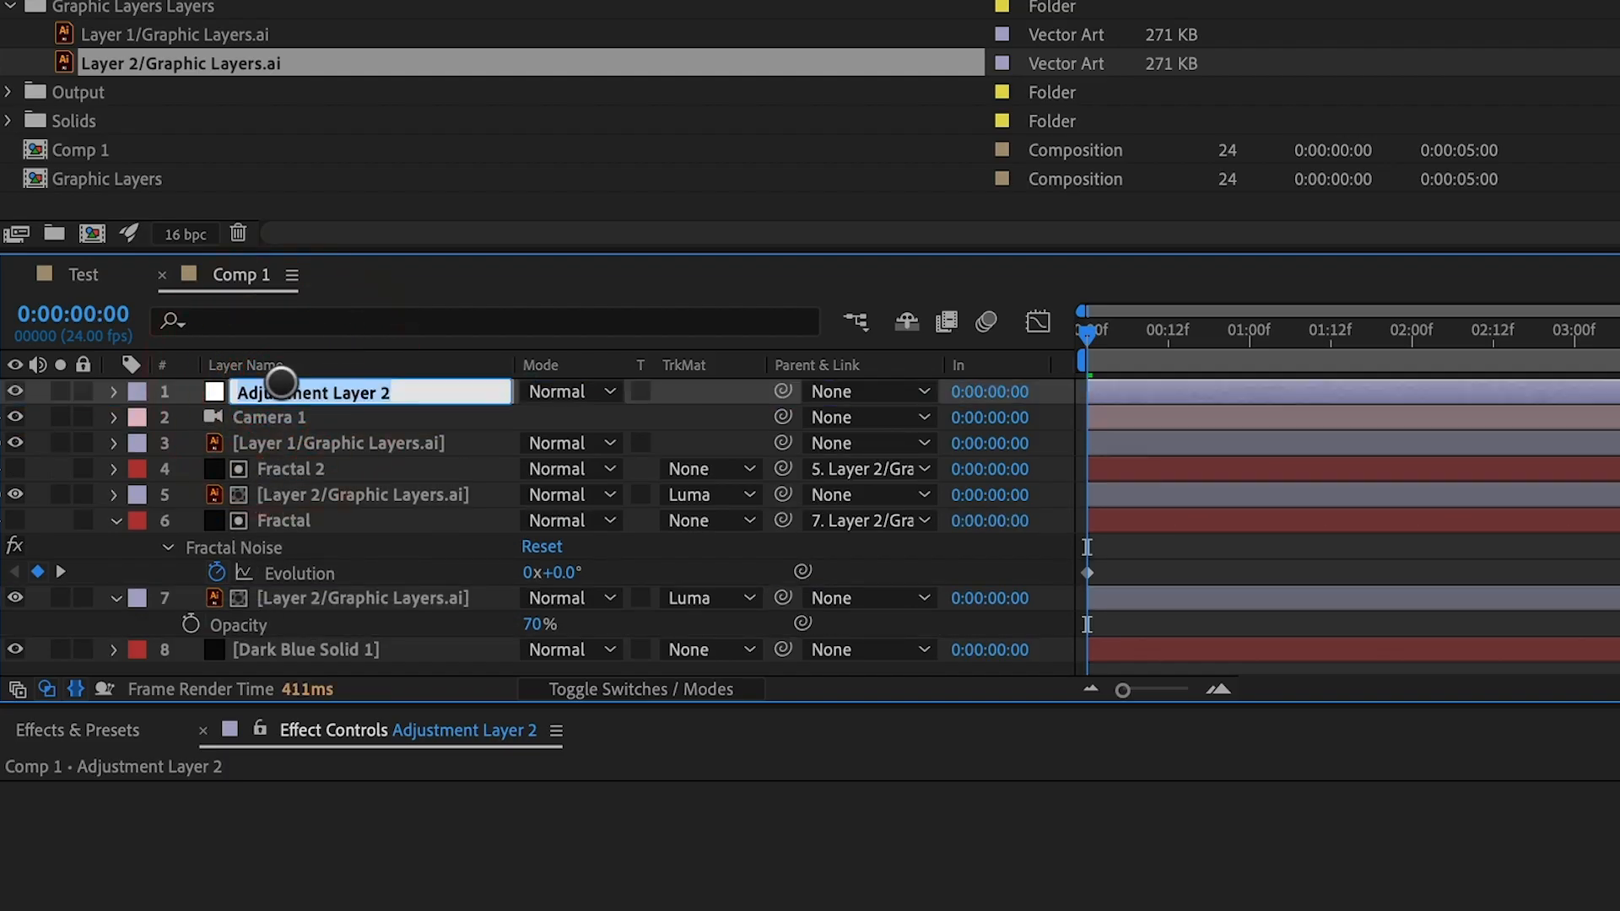
Step: Rename the new adjustment layer 'FX'
text(FX)
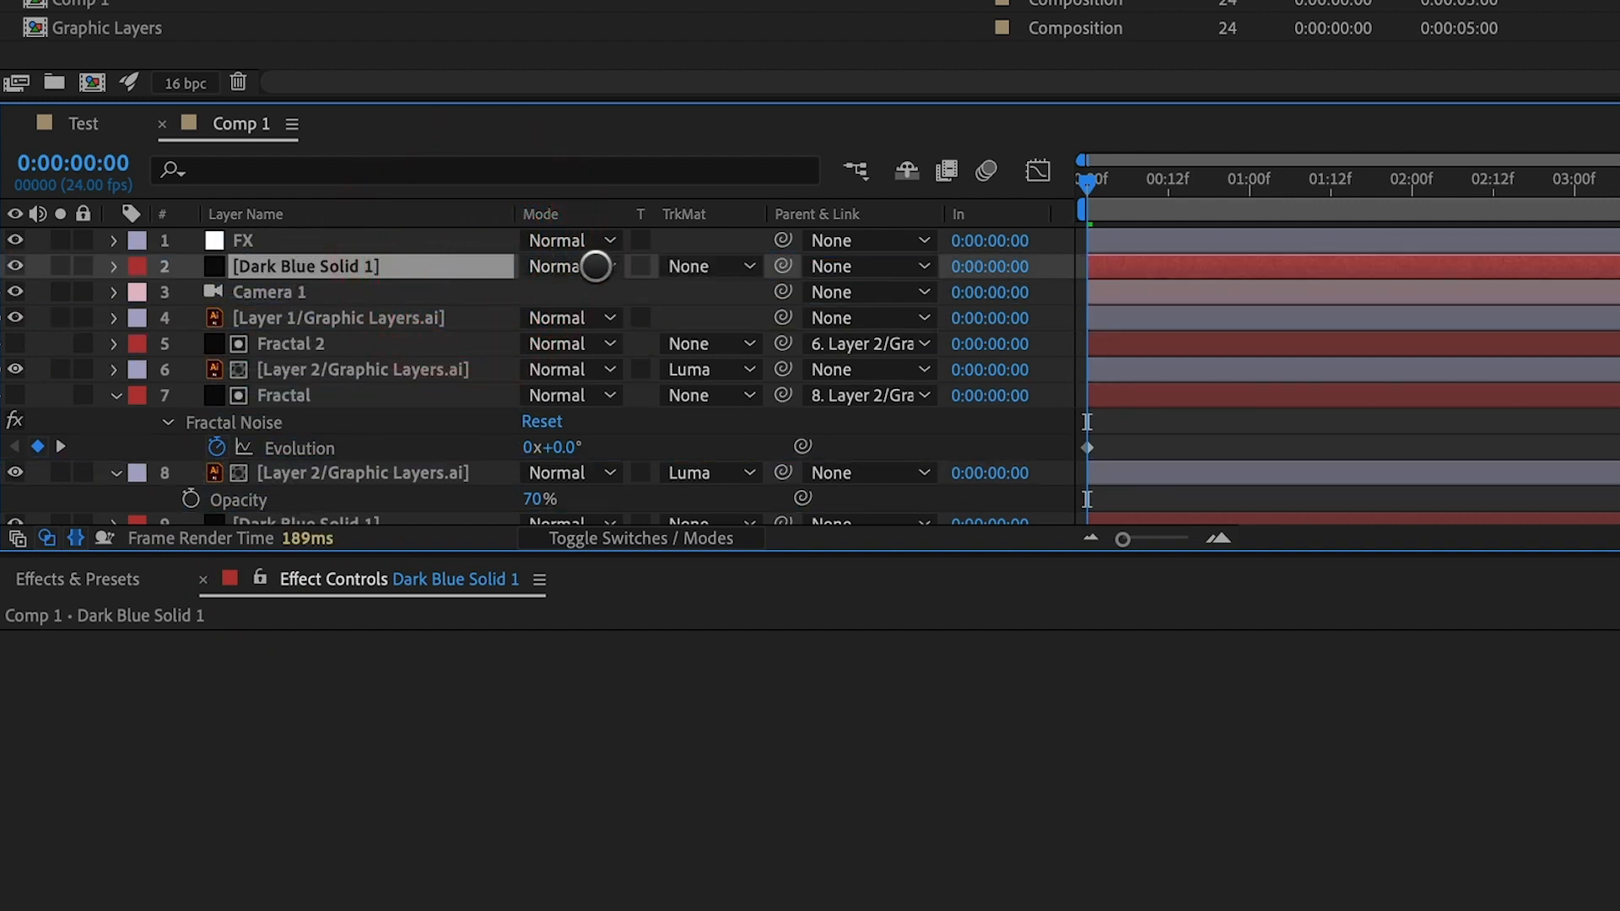
Step: Set Dark Blue Solid 1's blending mode to Overlay
click(570, 267)
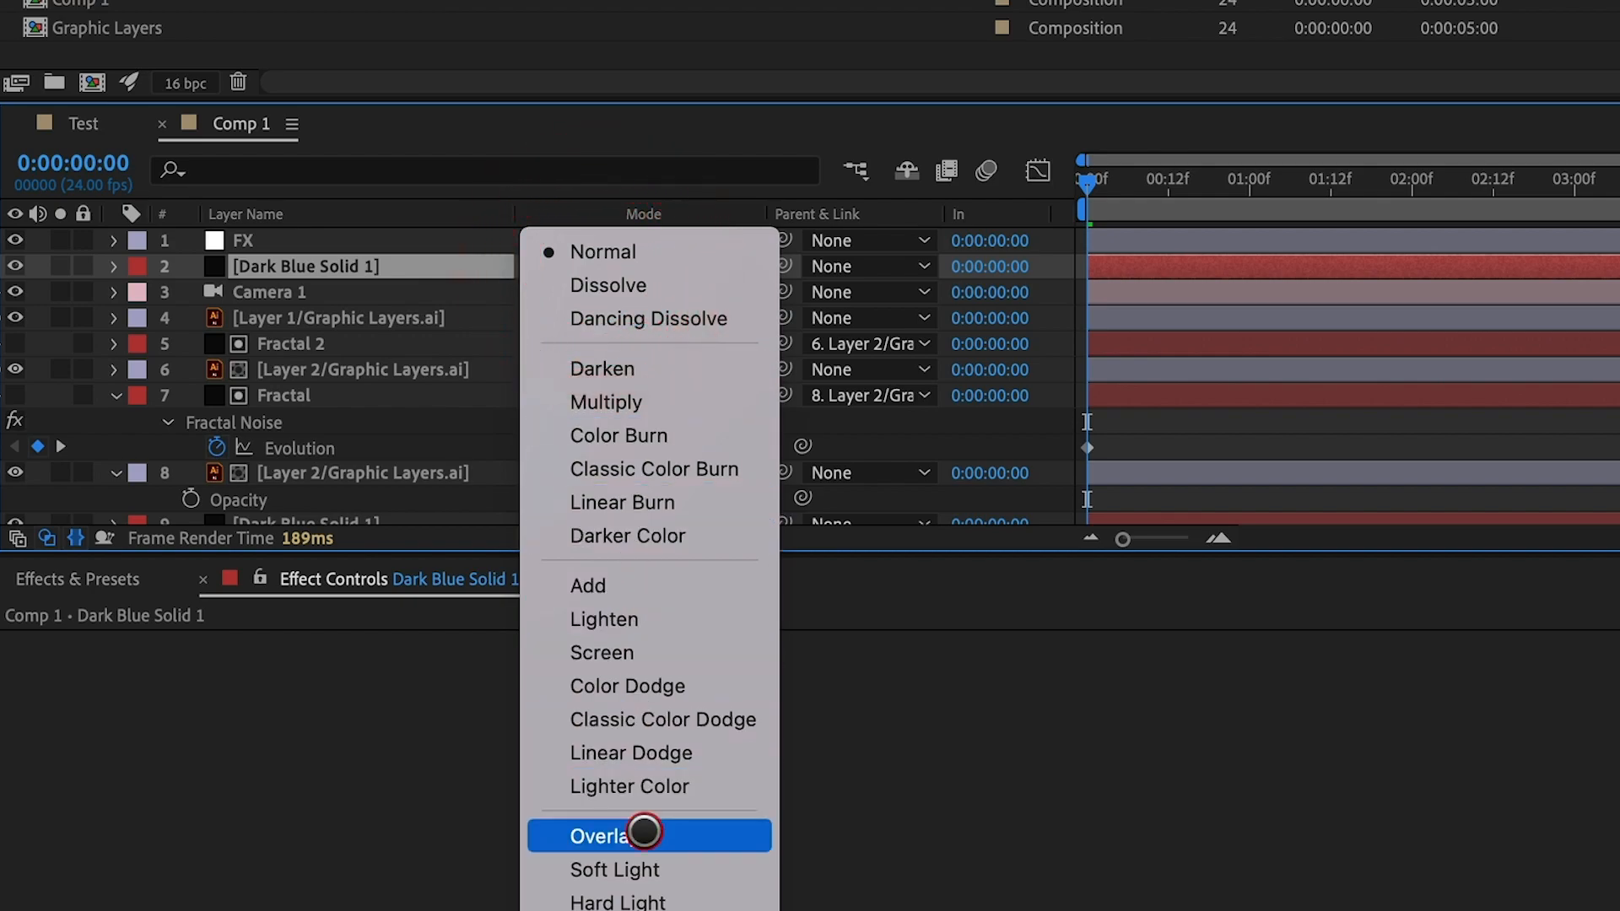
click(597, 834)
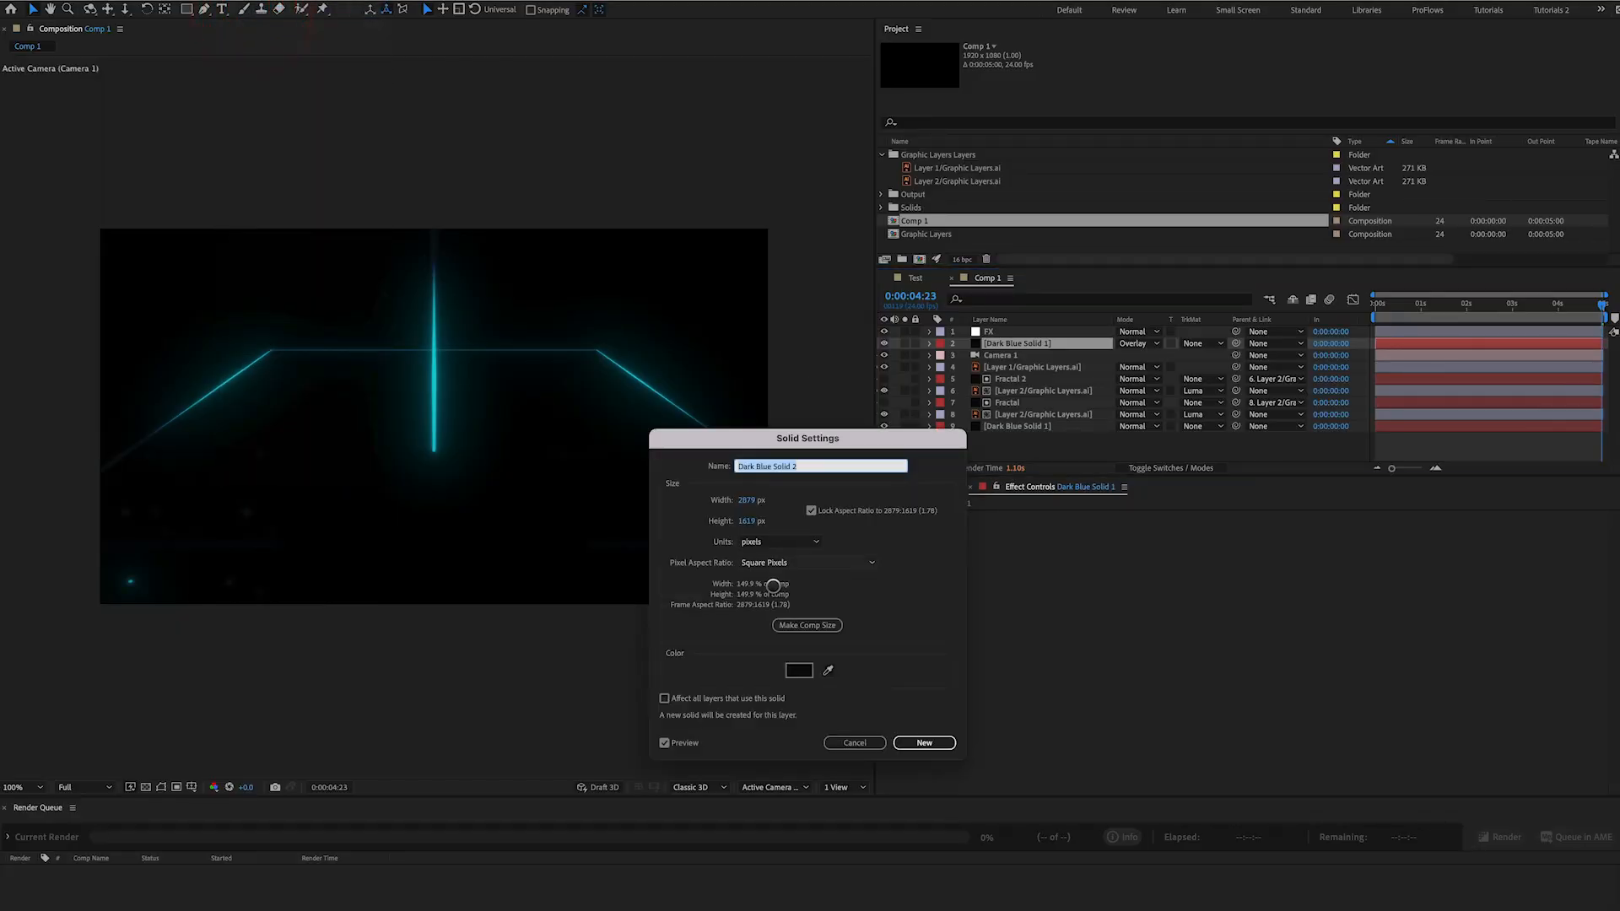
Step: Create a Grid solid with the Grid effect, Size From Width Slider, and increased width
click(799, 669)
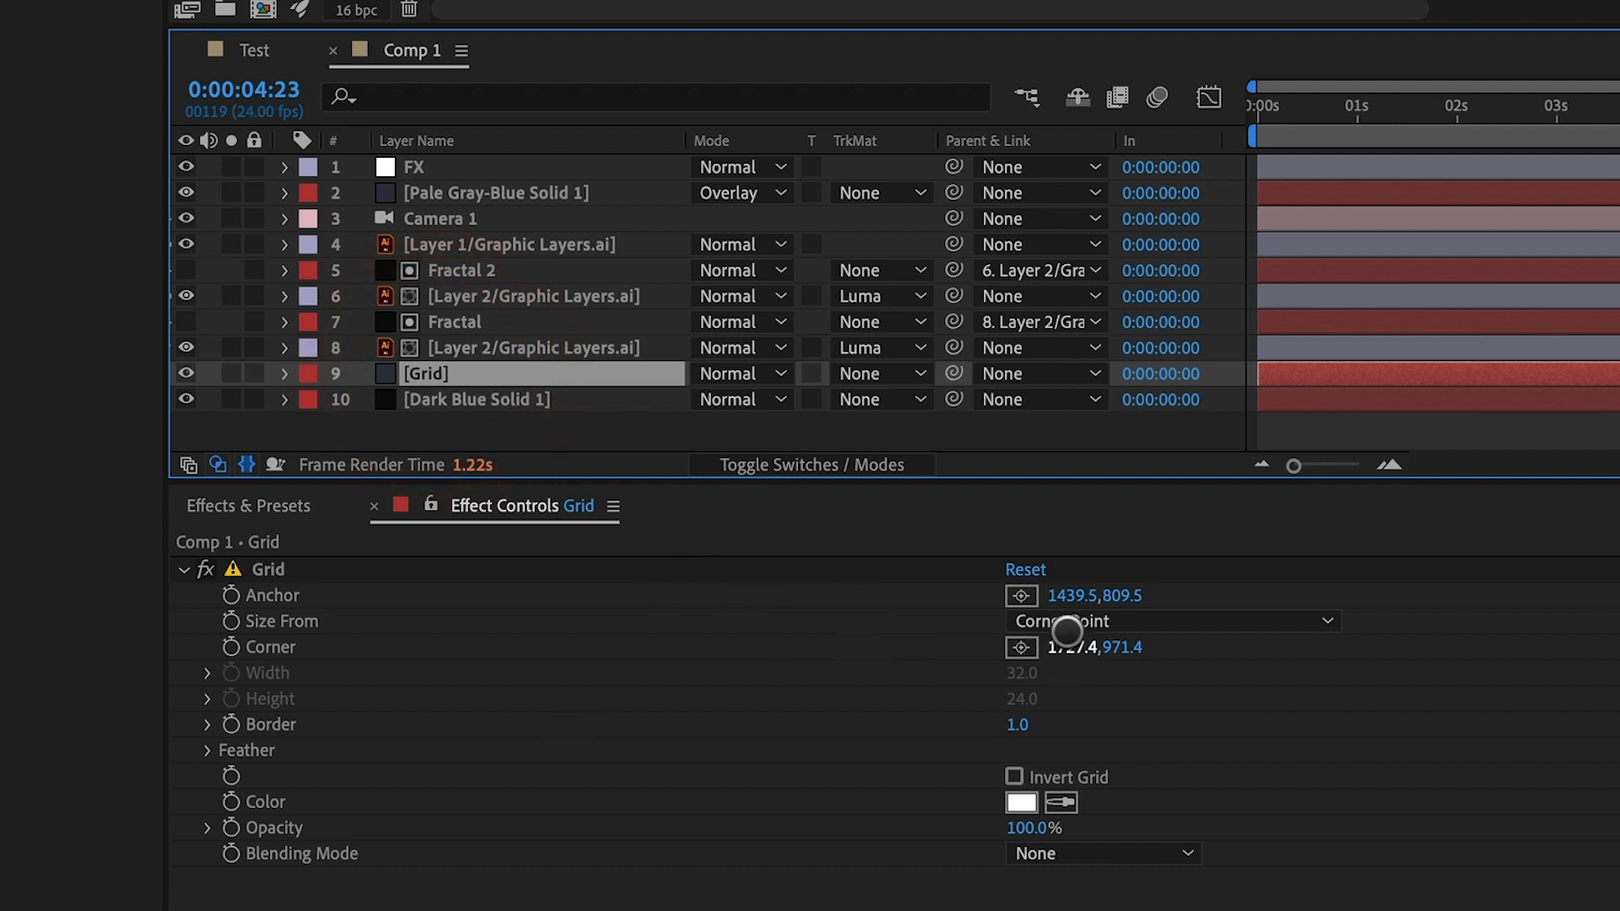
click(1168, 621)
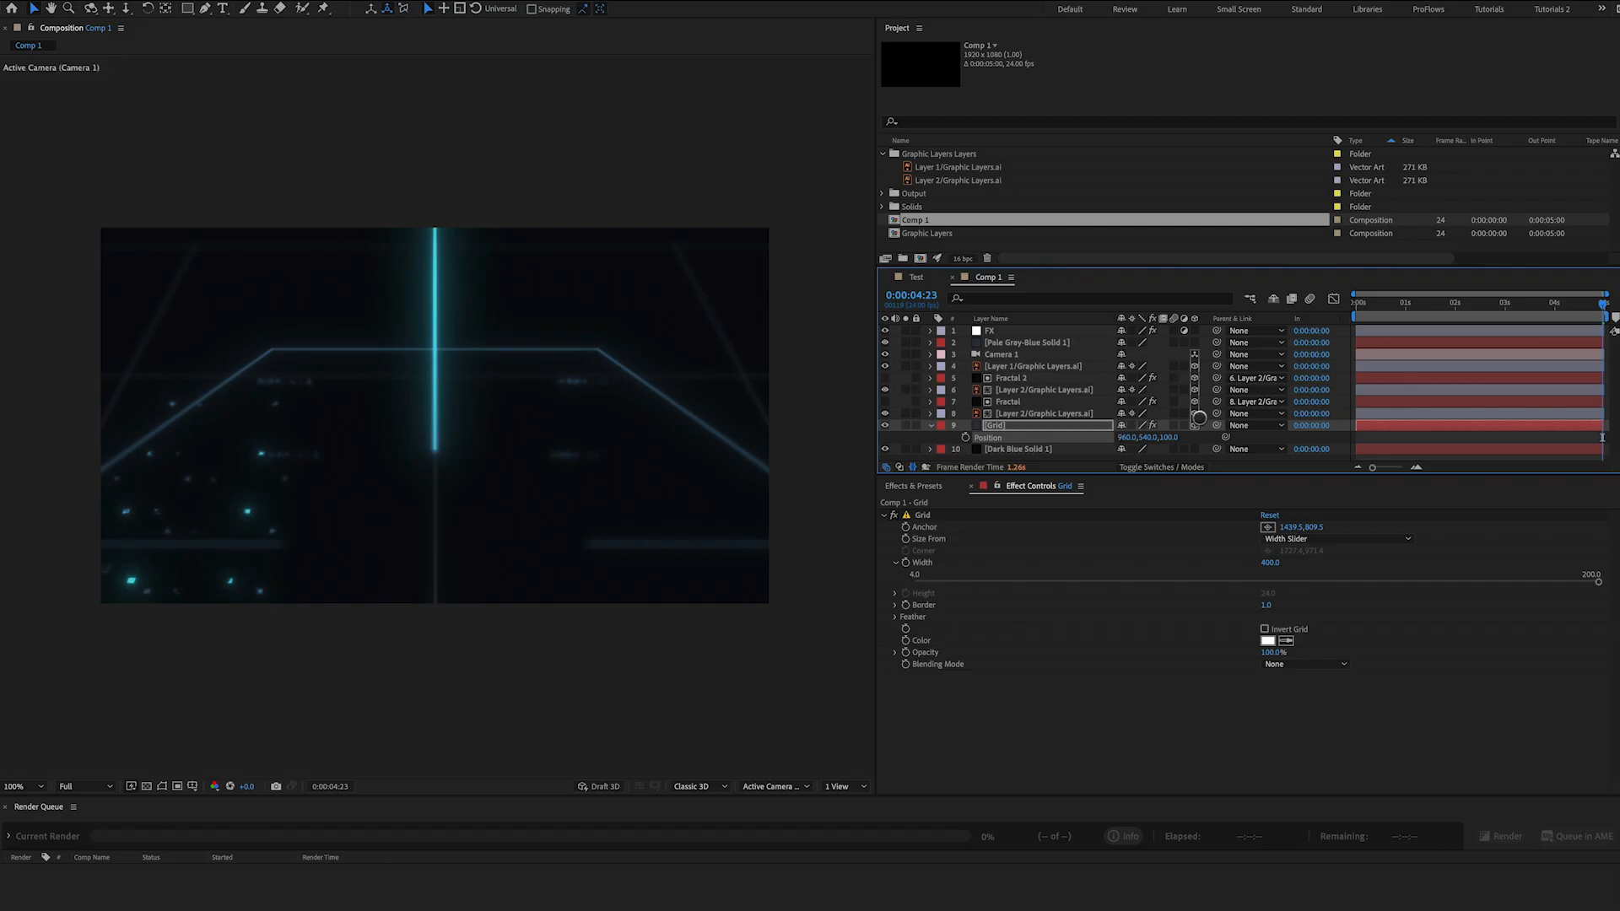
drag(1605, 303, 1444, 303)
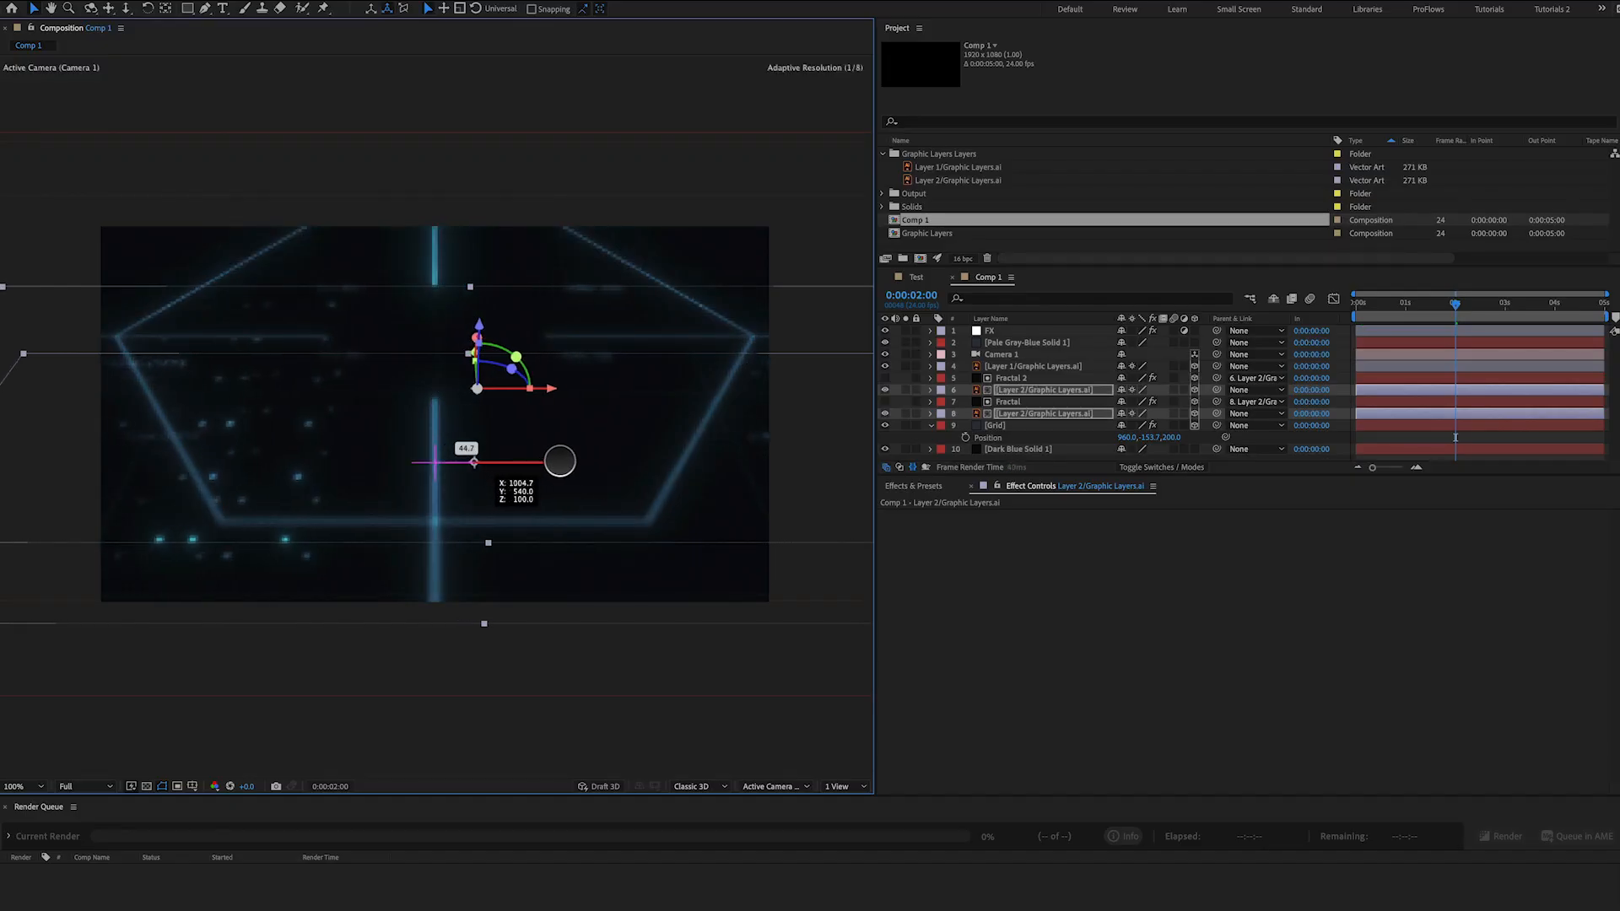
Step: Drag Layer 2 along the X axis toward the left and show Fractal 2's noise settings
drag(560, 460, 611, 461)
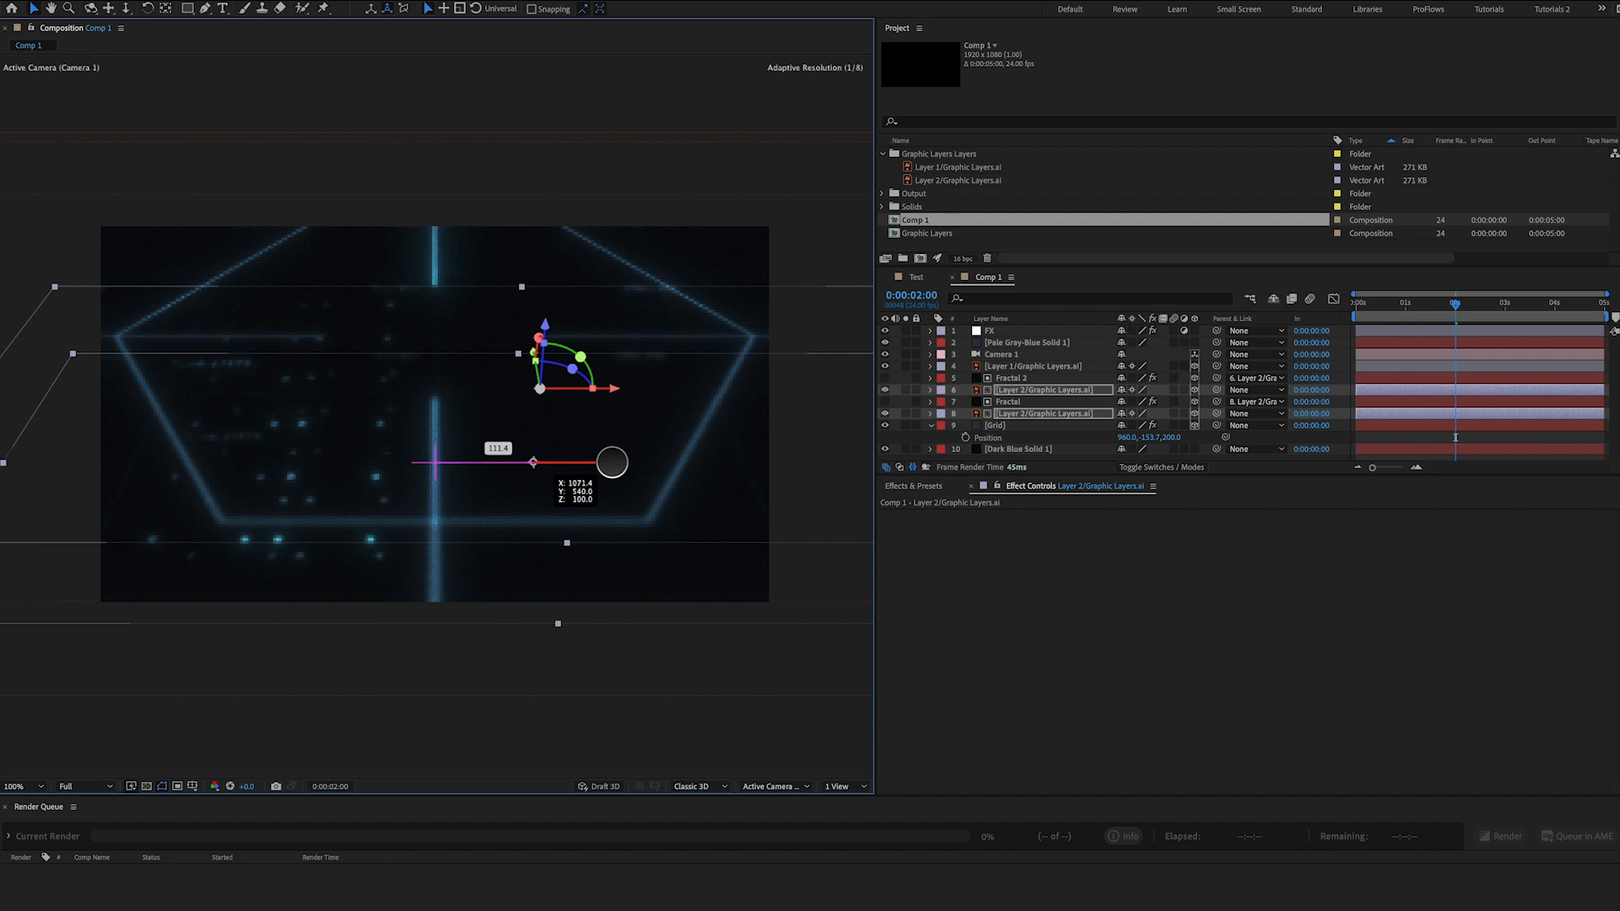
drag(609, 462, 299, 462)
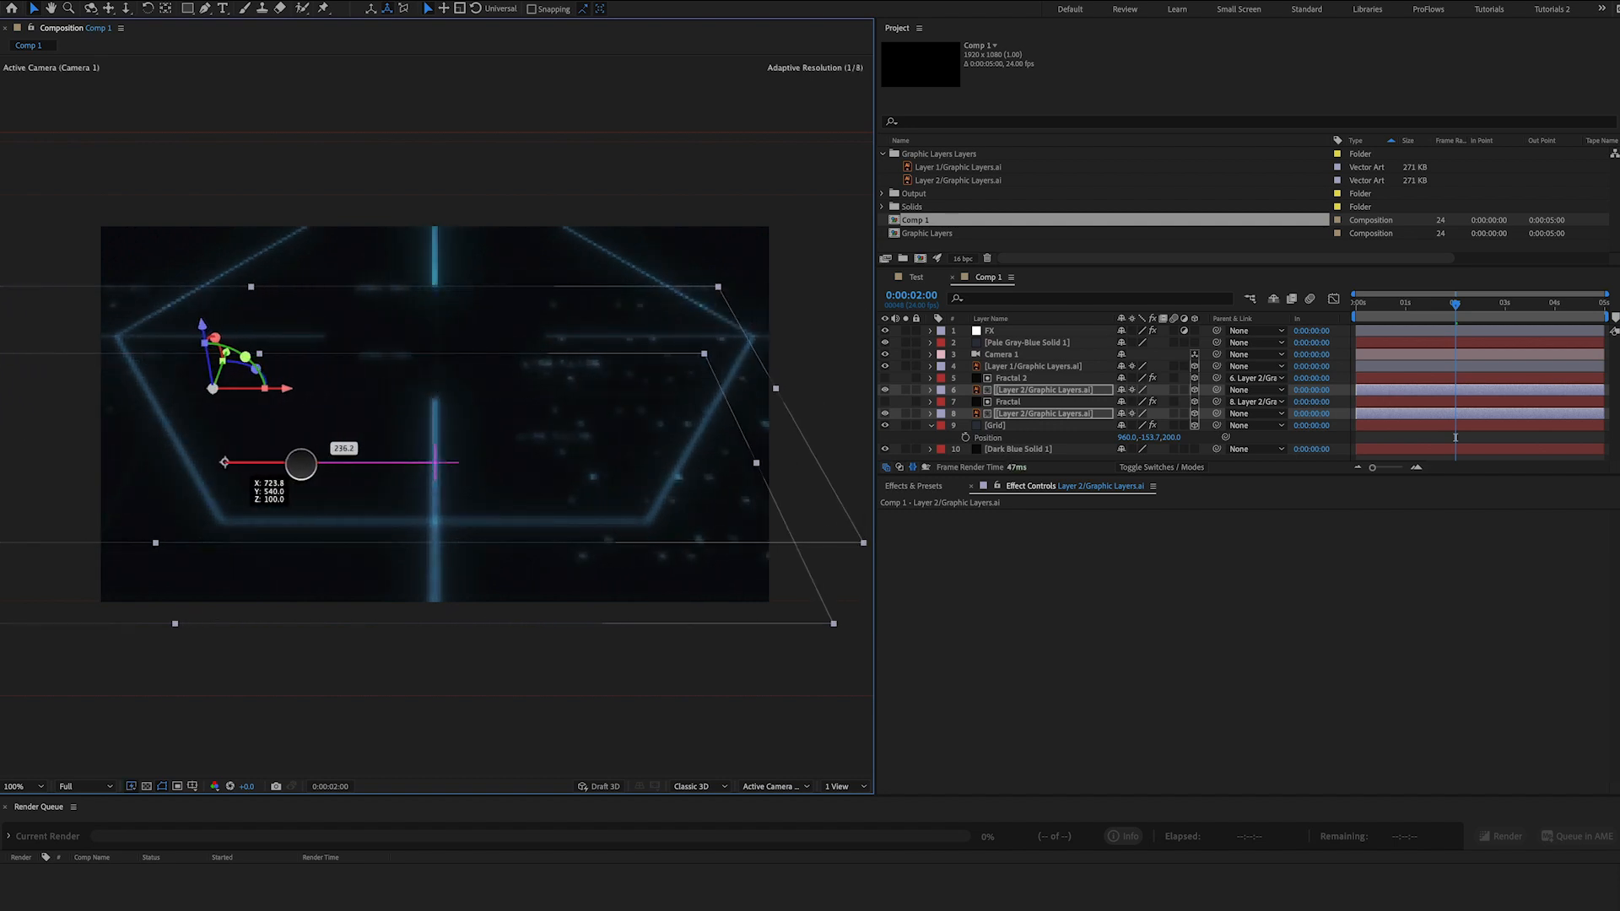
drag(299, 464, 272, 465)
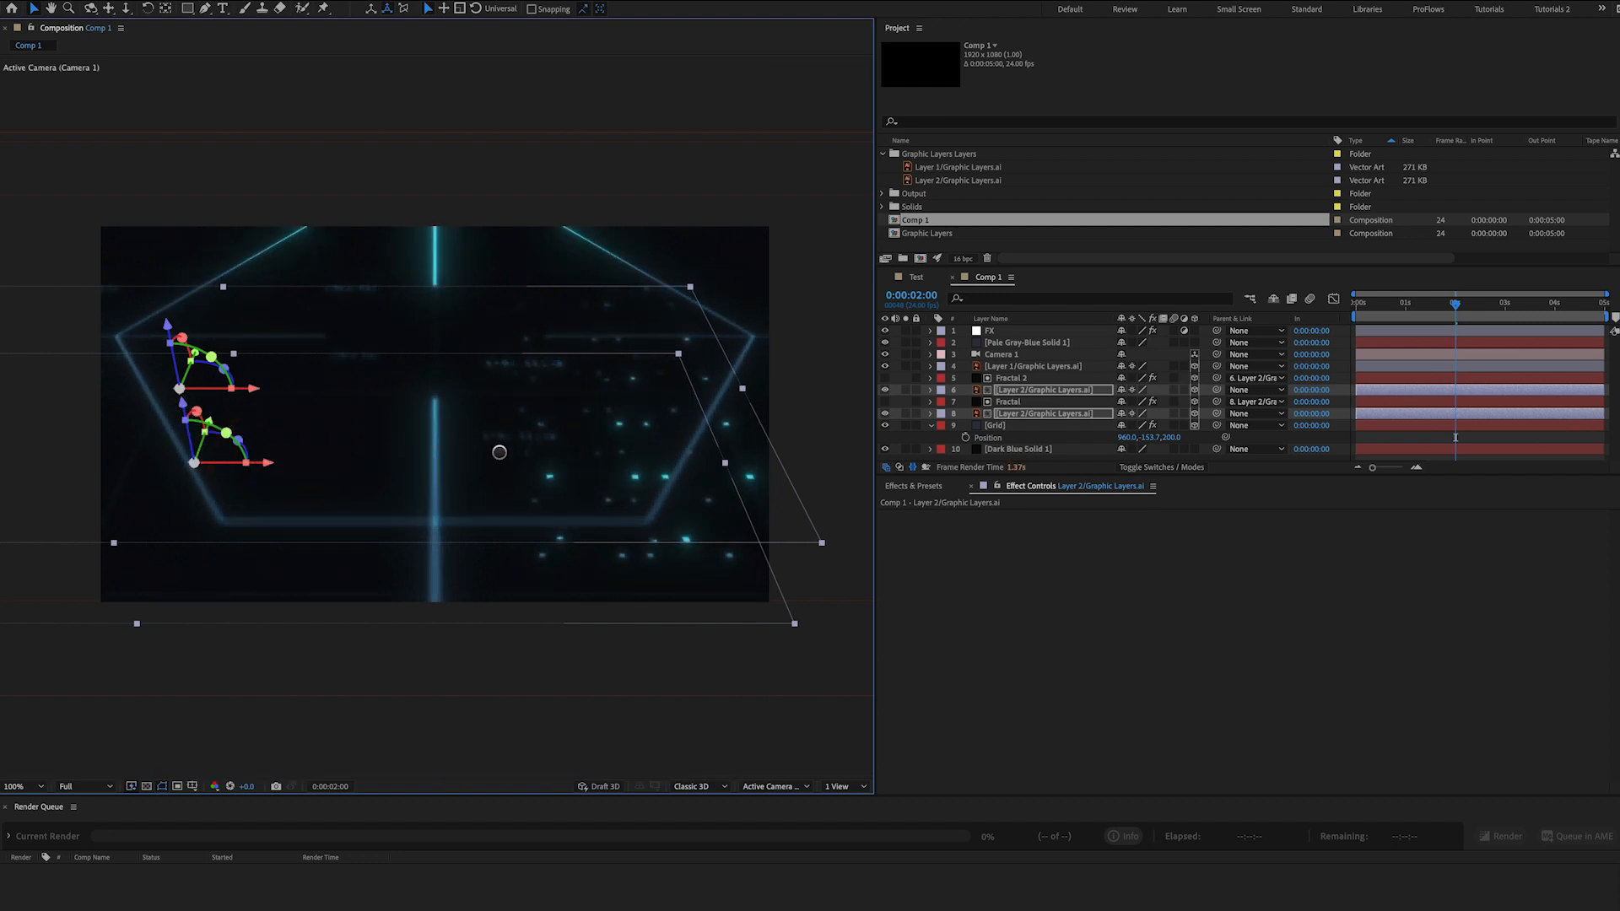
click(1018, 377)
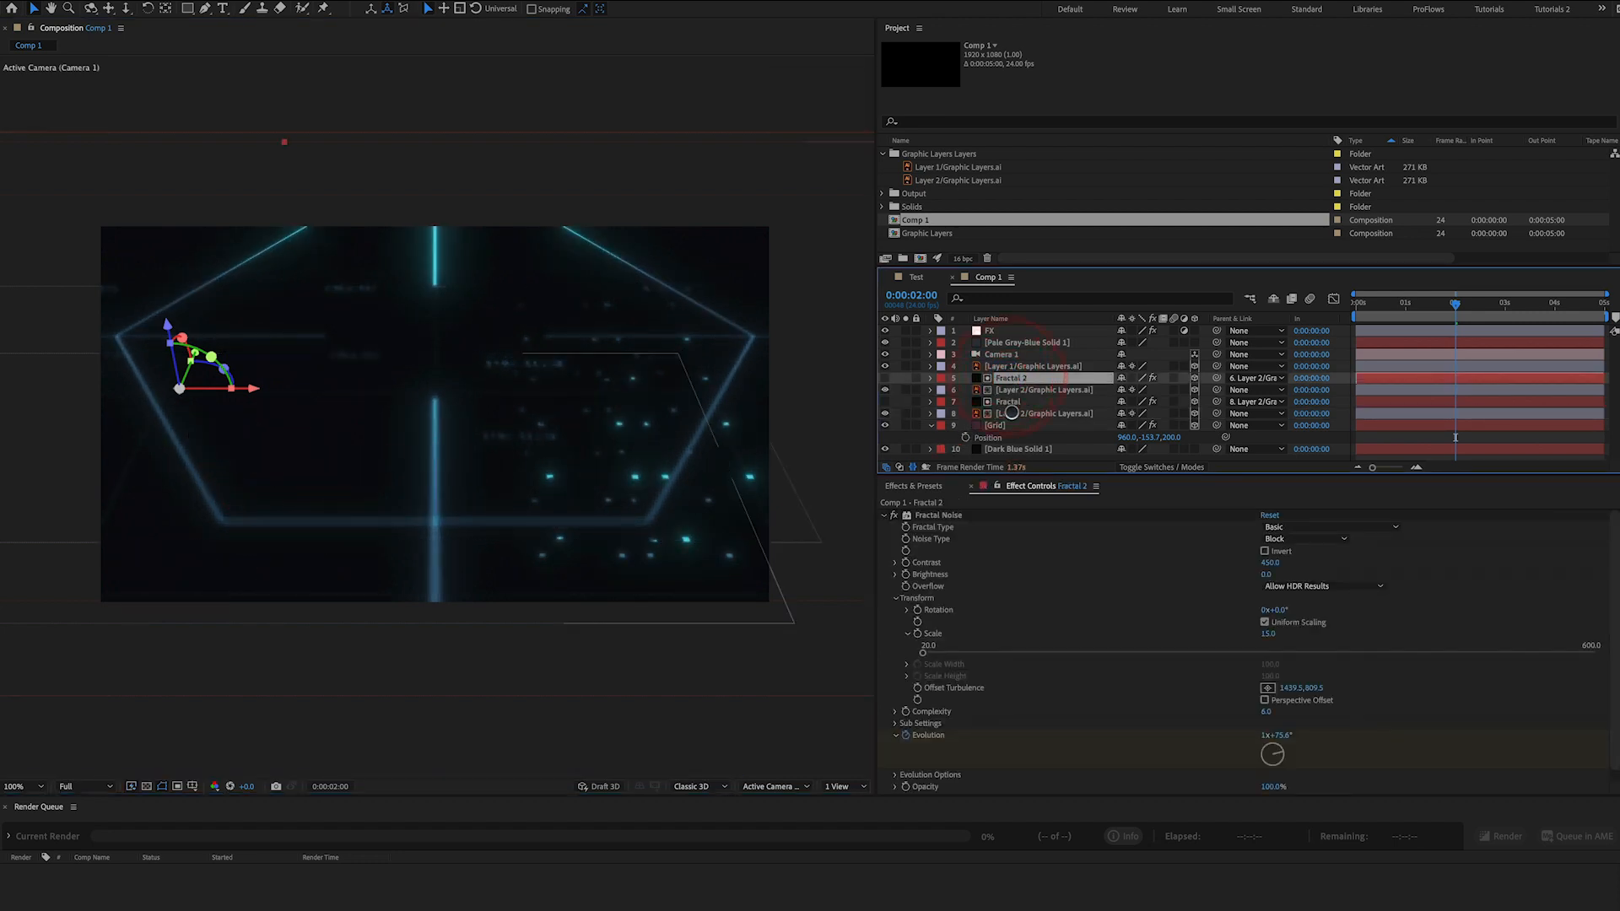